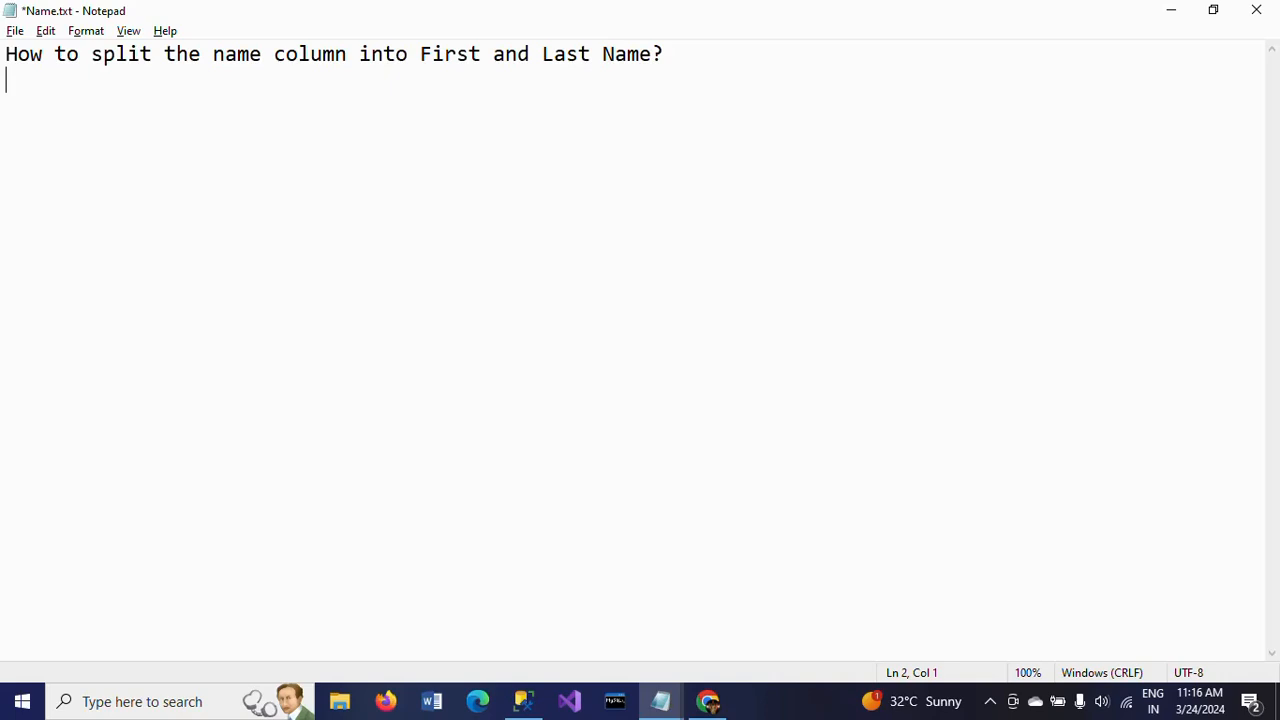
{"action": "mouse_move", "coordinate": [364, 72]}
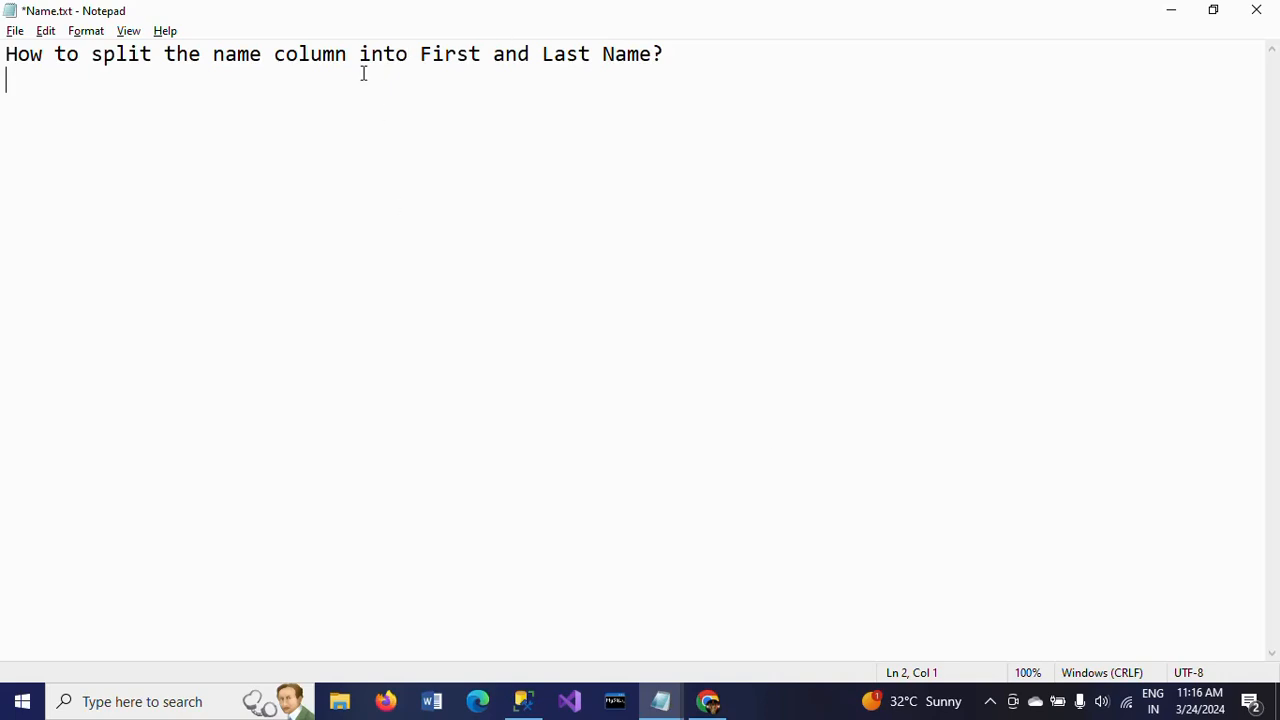
{"action": "mouse_move", "coordinate": [668, 68]}
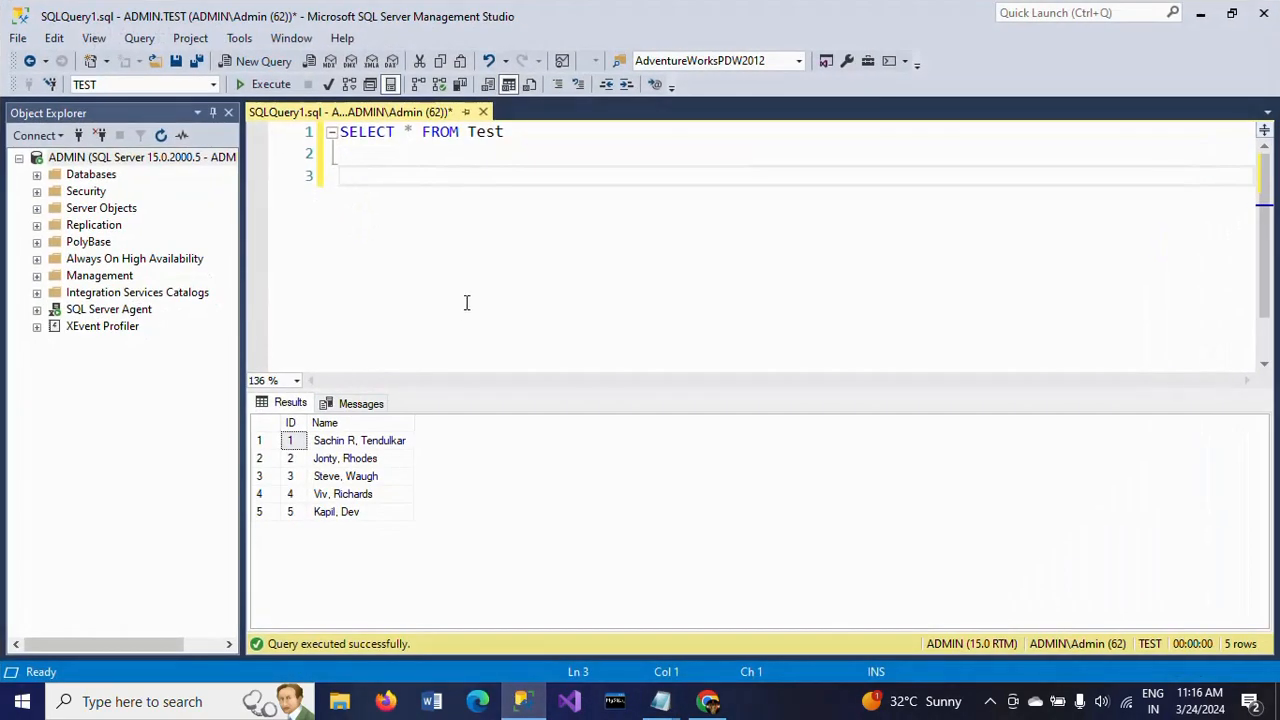
{"action": "mouse_move", "coordinate": [670, 390]}
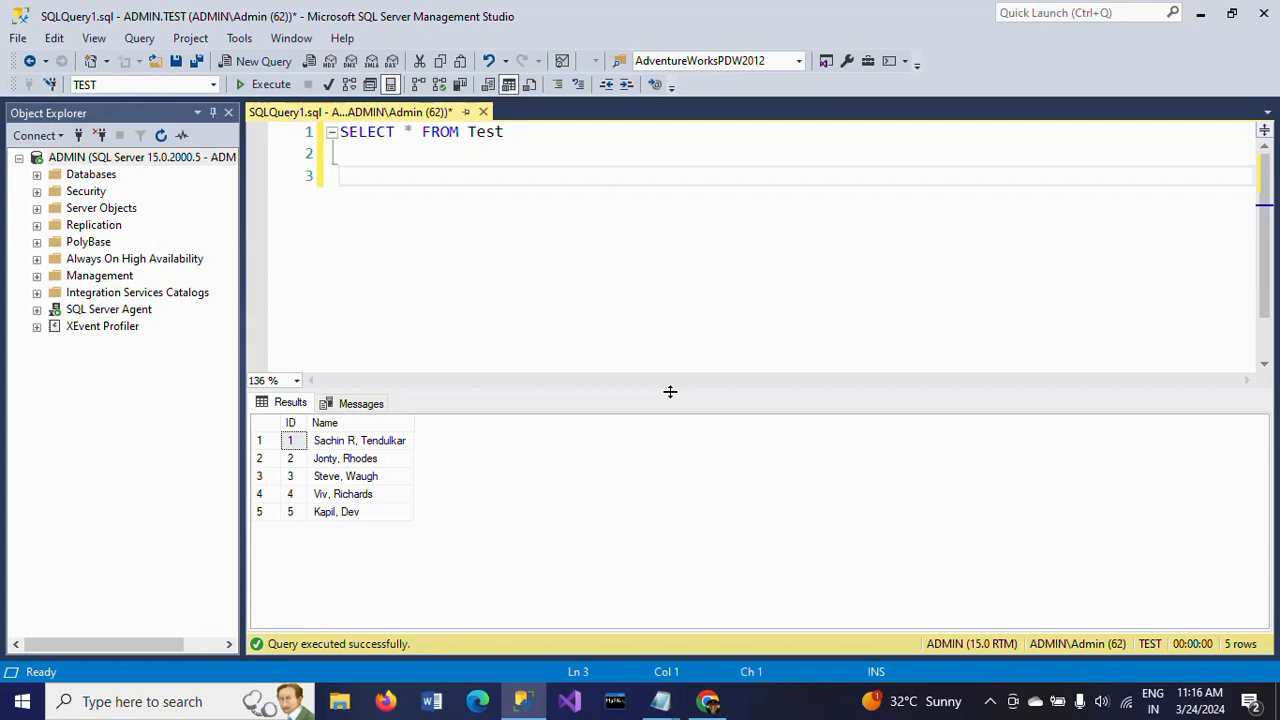
{"action": "mouse_move", "coordinate": [638, 364]}
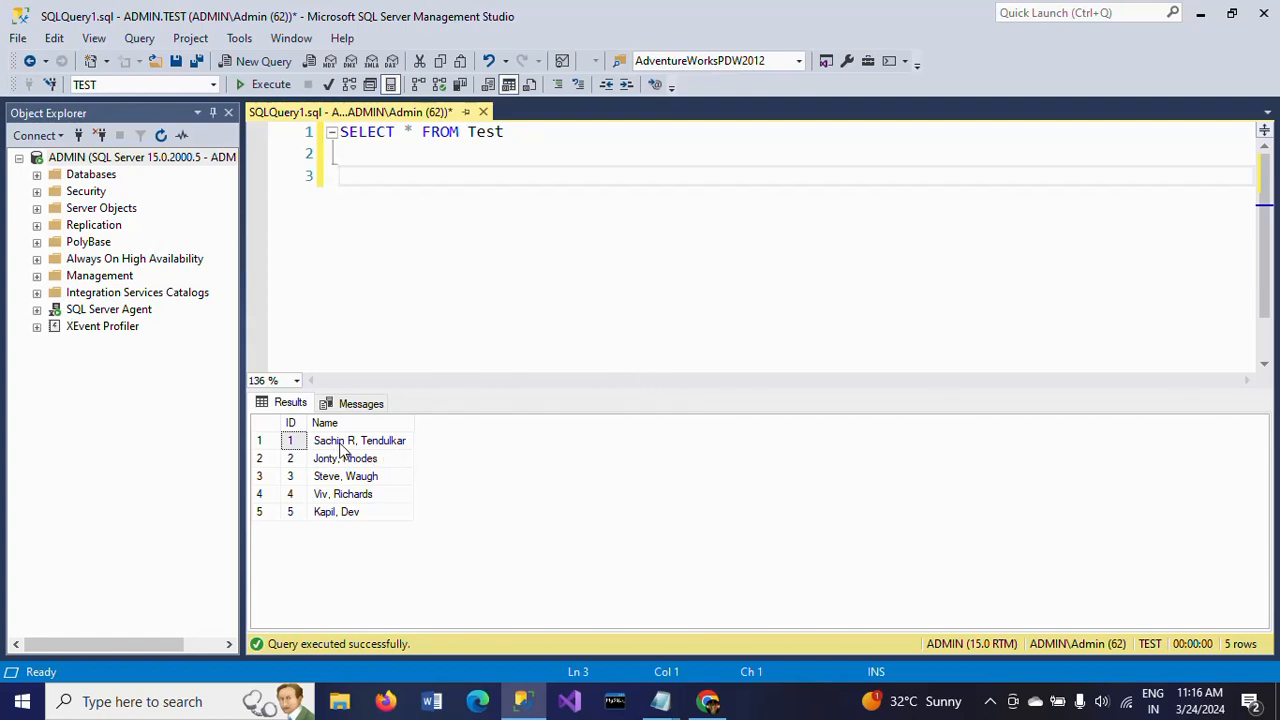
- Note the 'Sachin R, Tendulkar' name value and write SELECT * FROM Test as the base query
{"action": "left_click", "coordinate": [360, 440]}
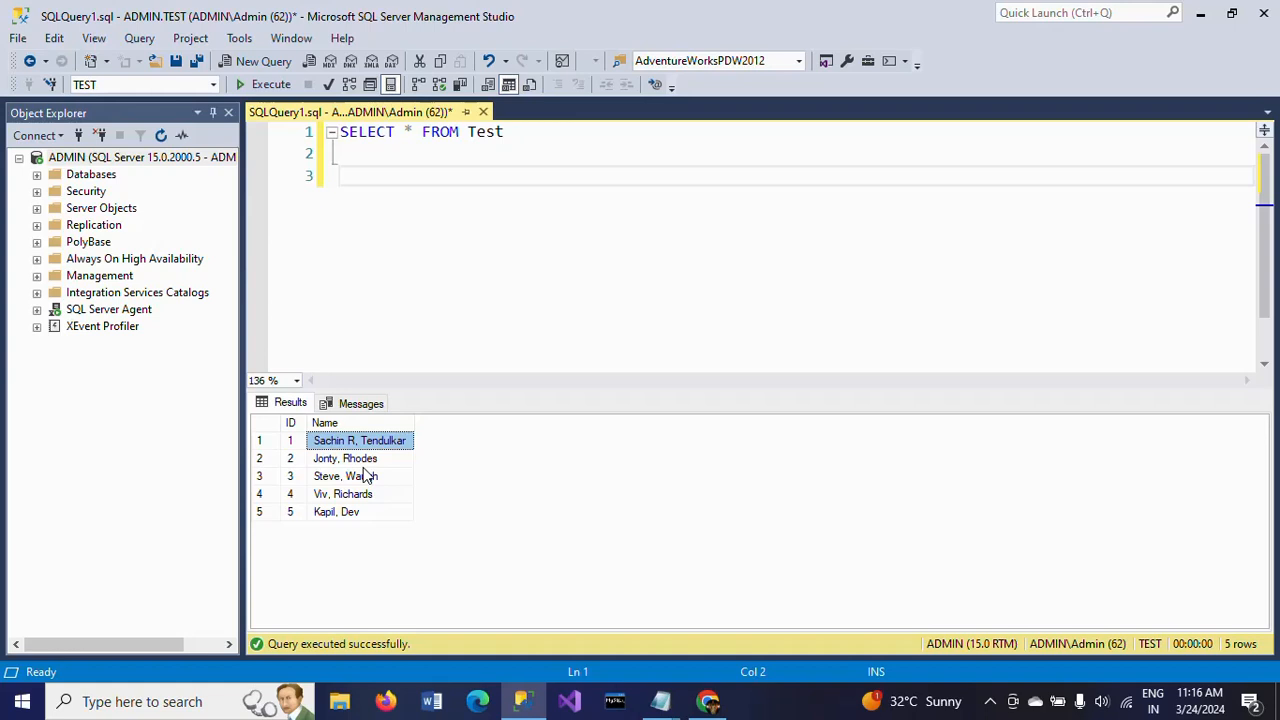
{"action": "mouse_move", "coordinate": [436, 370]}
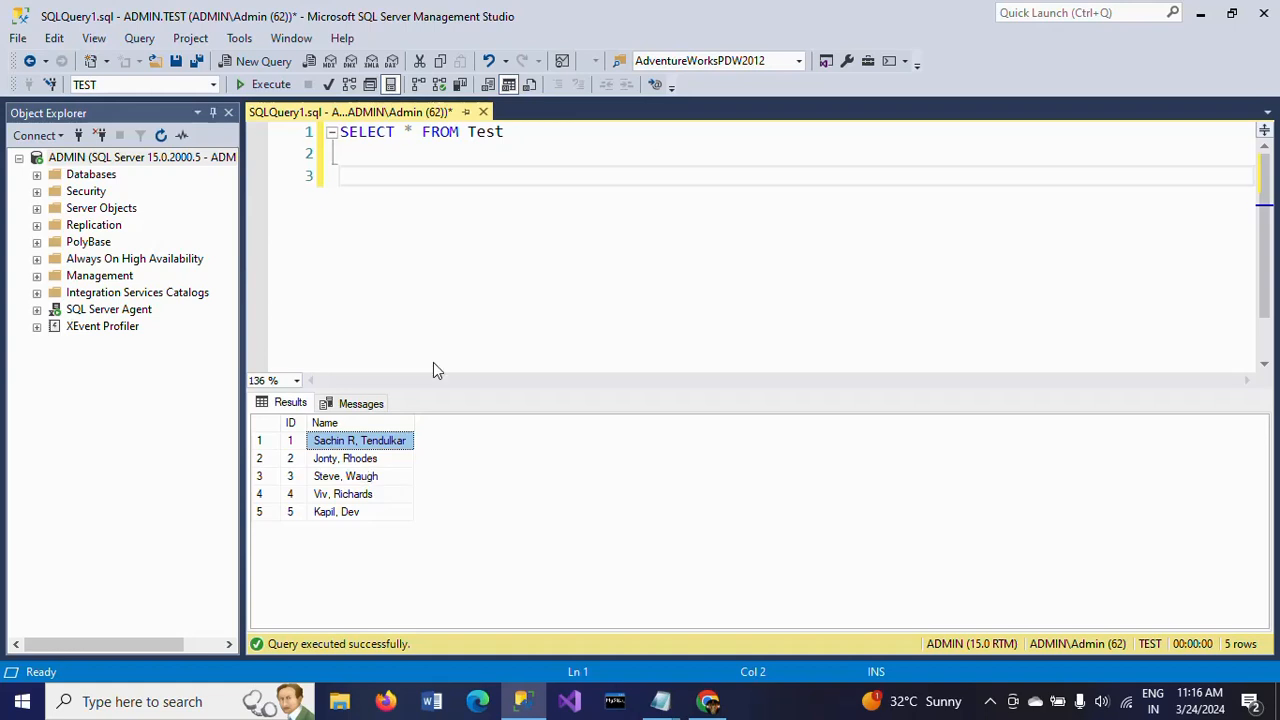
{"action": "type", "text": "Sachin R, Tendulkar"}
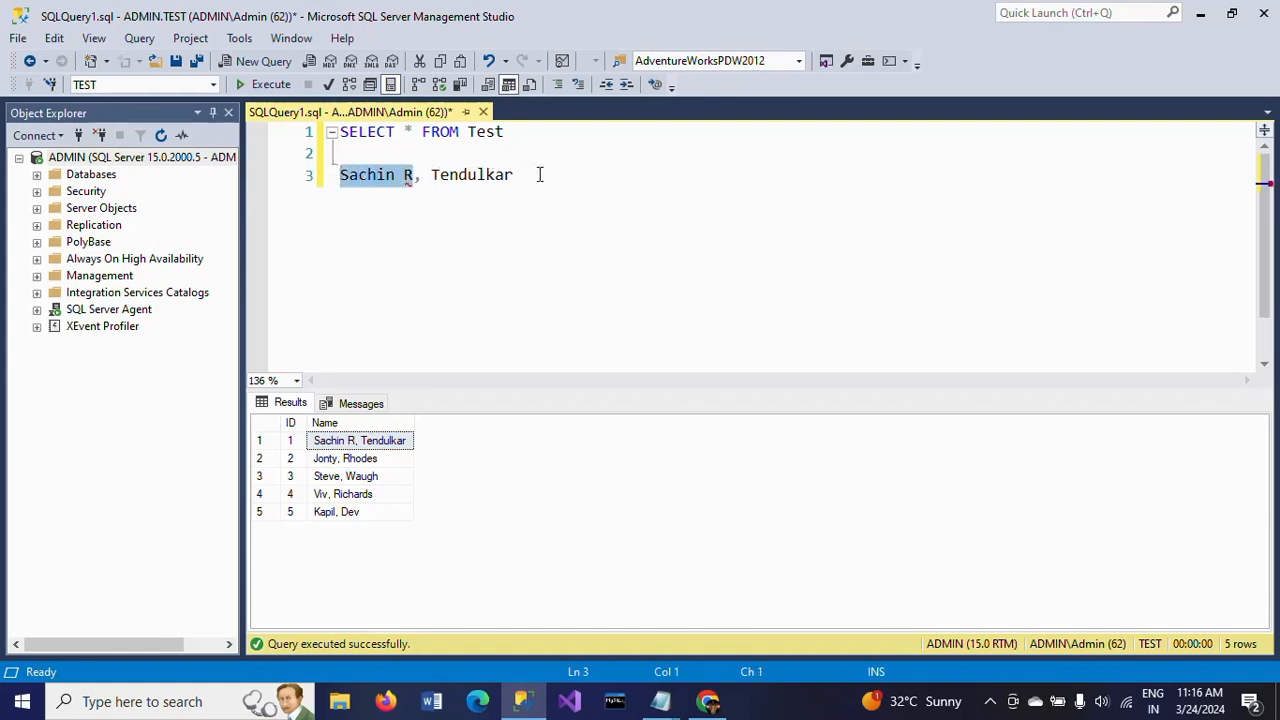
{"action": "left_click", "coordinate": [516, 176]}
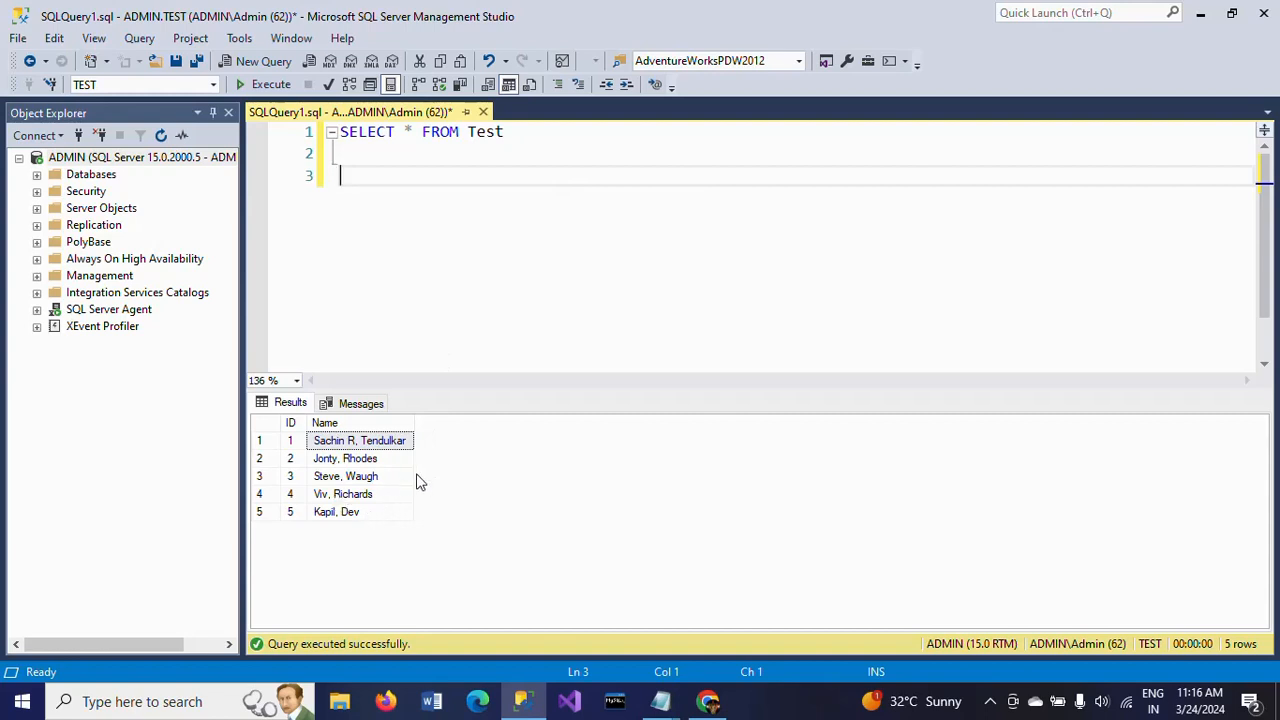
{"action": "mouse_move", "coordinate": [324, 474]}
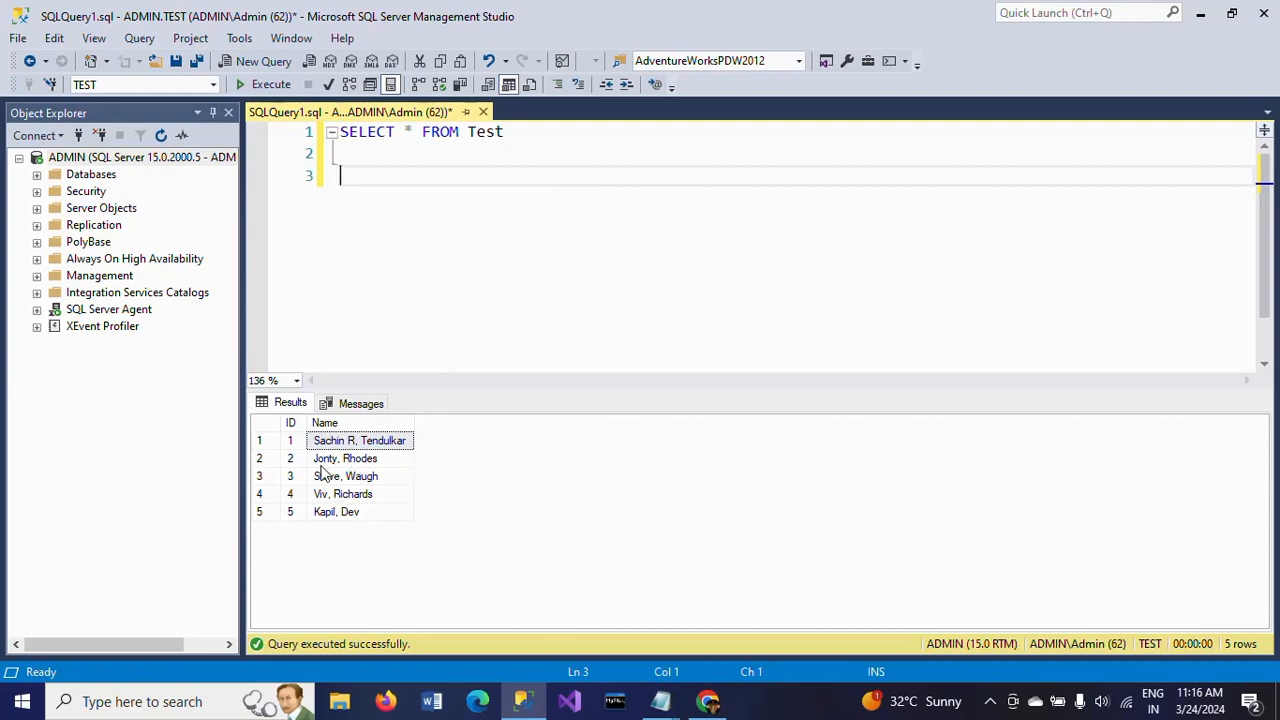
{"action": "mouse_move", "coordinate": [380, 458]}
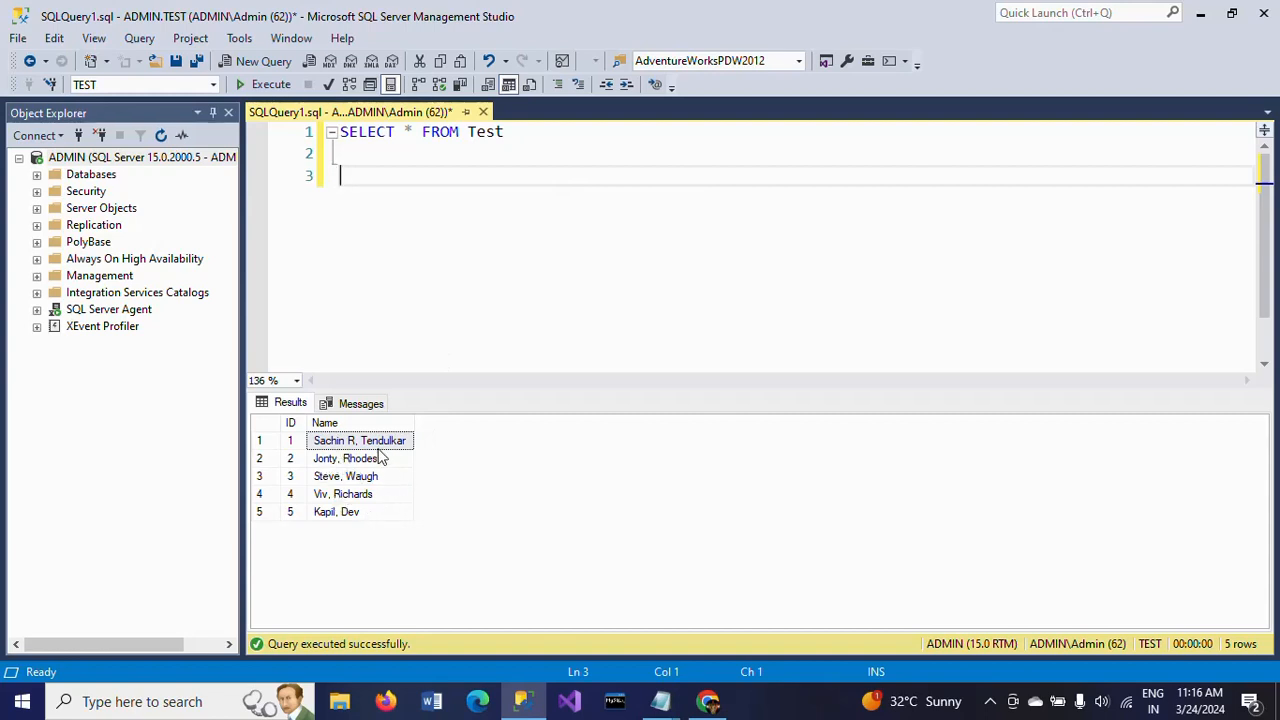
{"action": "mouse_move", "coordinate": [362, 458]}
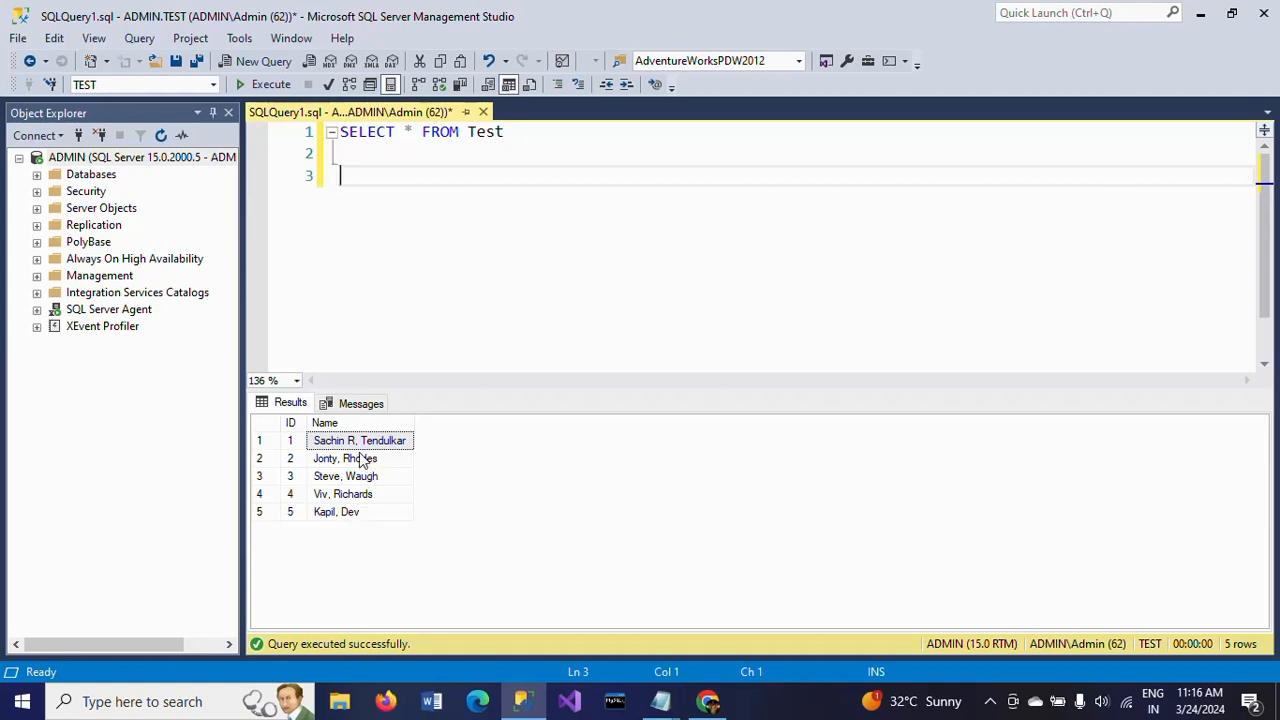
{"action": "type", "text": "SELECT * FROM Test"}
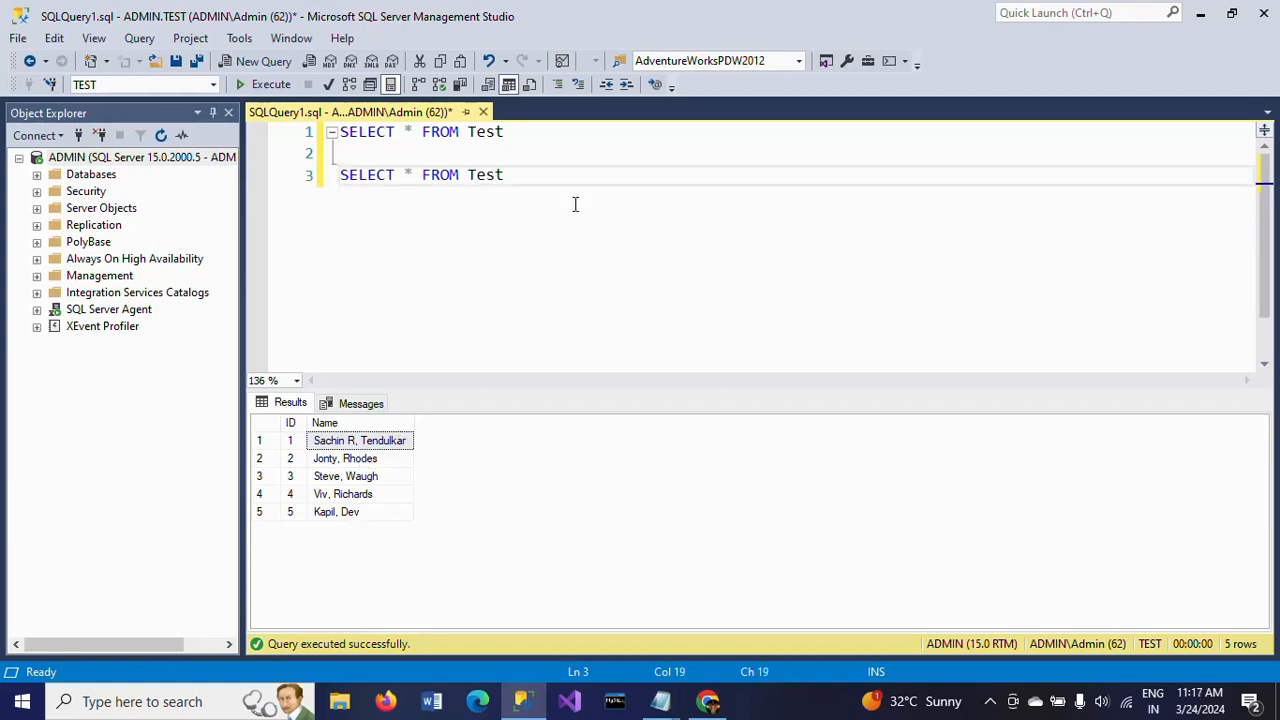
{"action": "left_click", "coordinate": [420, 174]}
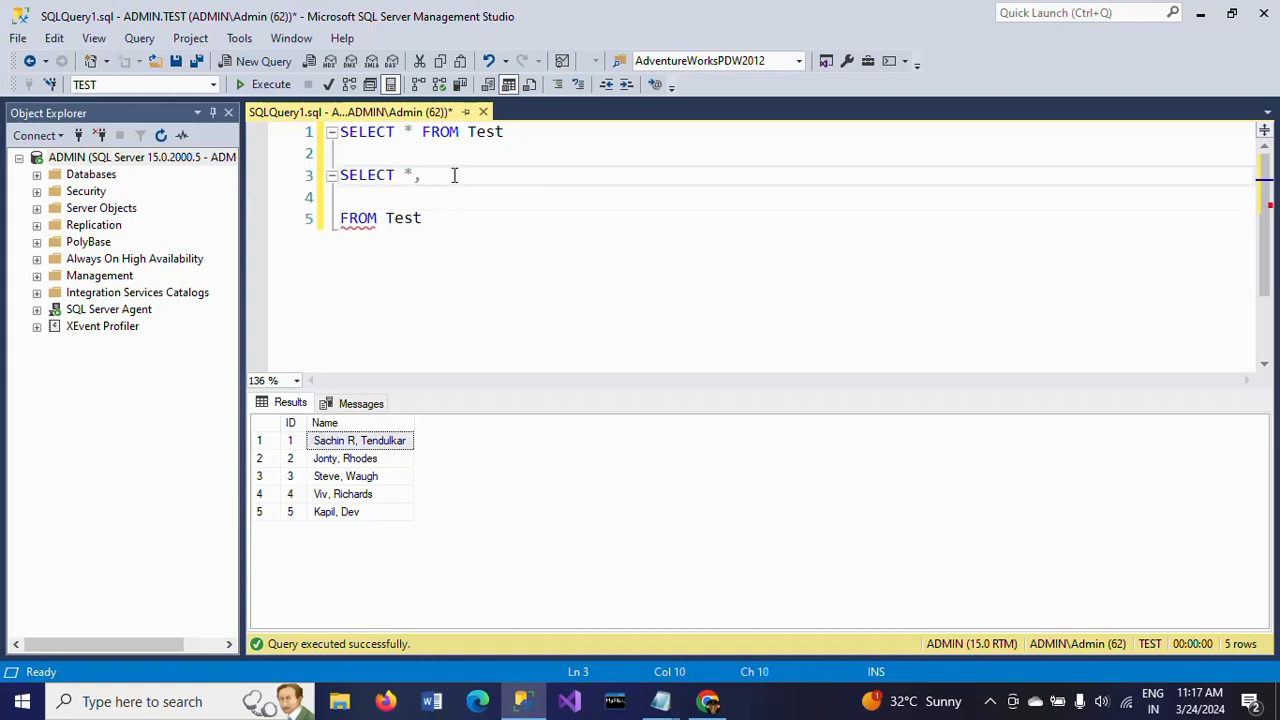
- Add SUBSTRING(name,1,CHARINDEX(',',name)) AS First_Name to the SELECT list
{"action": "type", "text": "SU"}
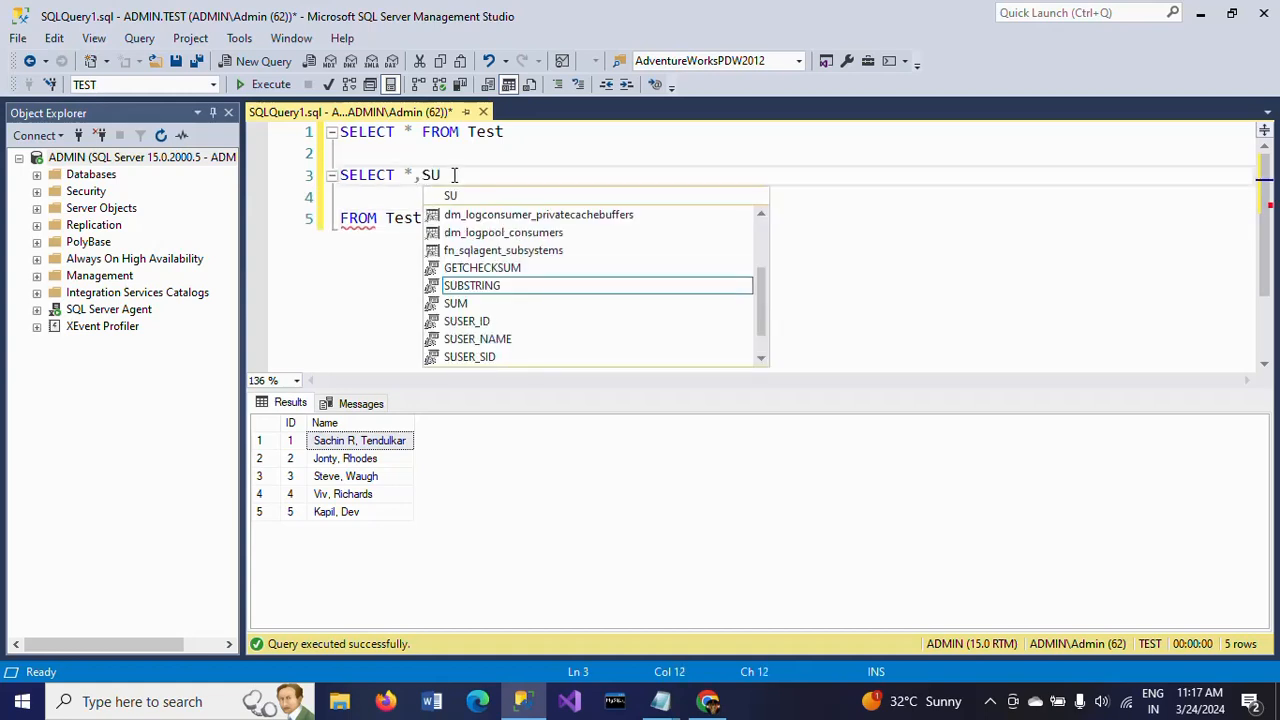
{"action": "type", "text": "BSTRING"}
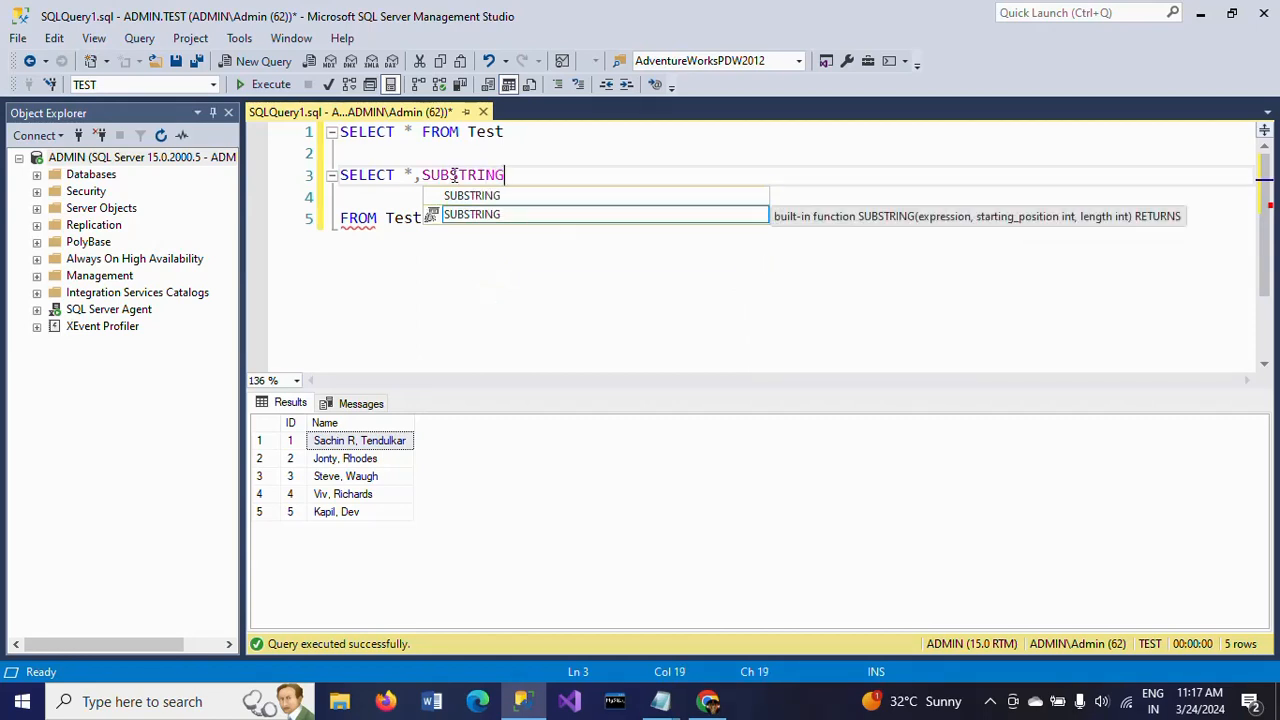
{"action": "type", "text": "("}
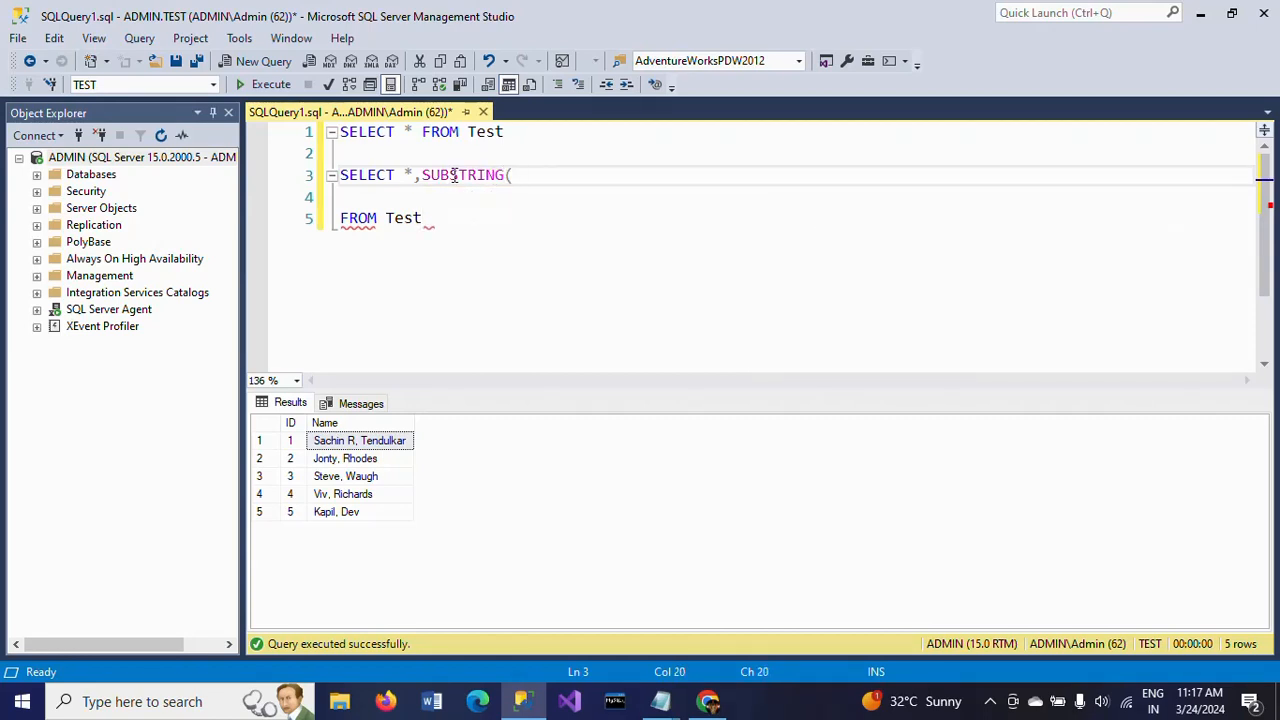
{"action": "type", "text": "na"}
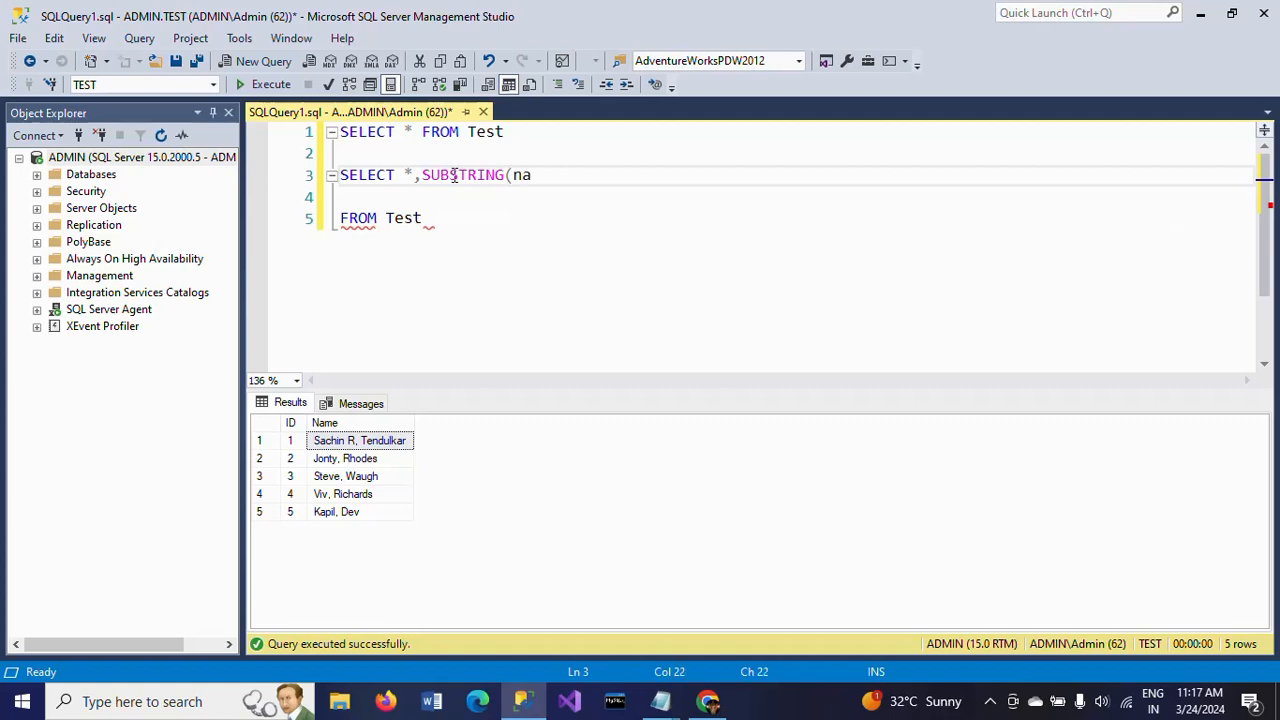
{"action": "type", "text": "me,"}
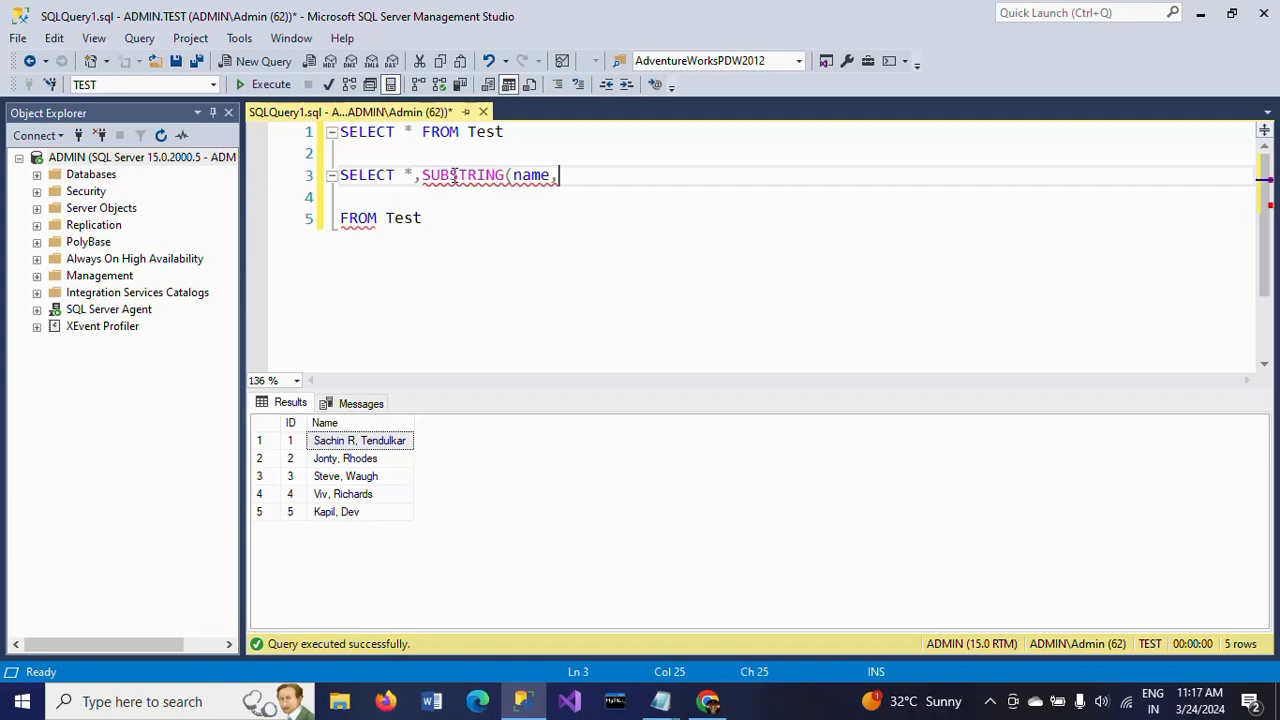
{"action": "type", "text": "1,"}
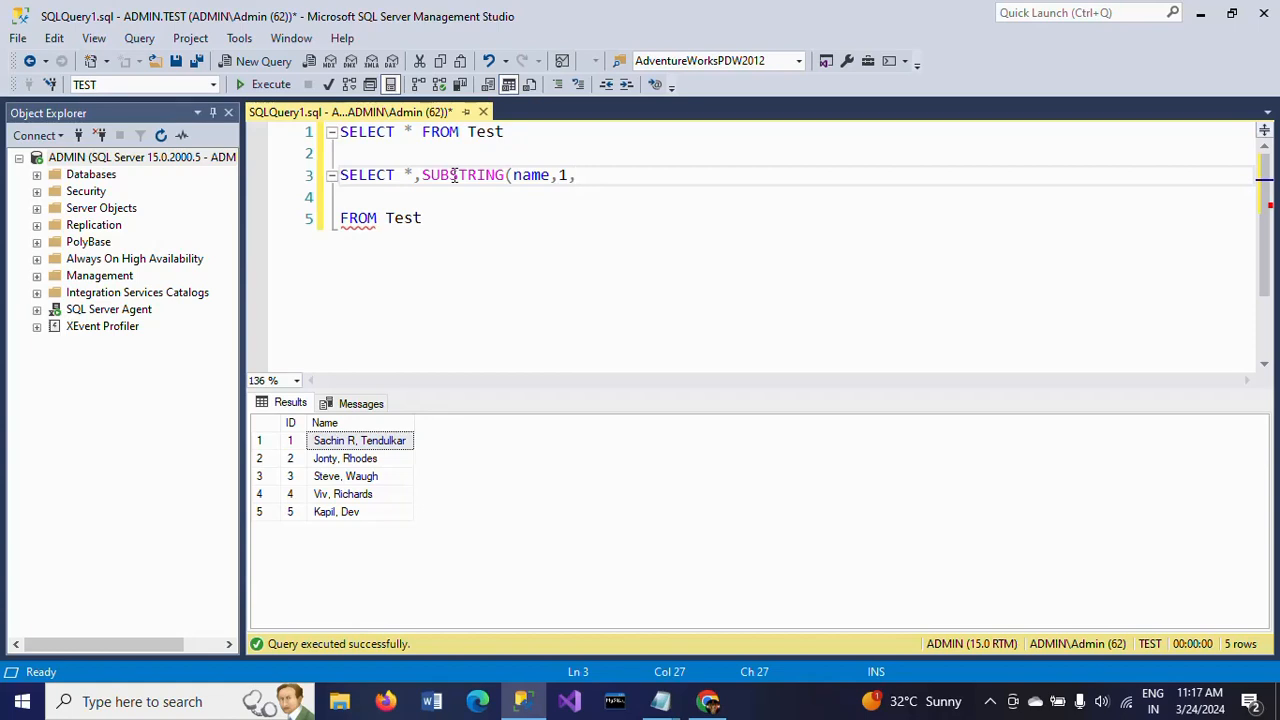
{"action": "type", "text": "CHA"}
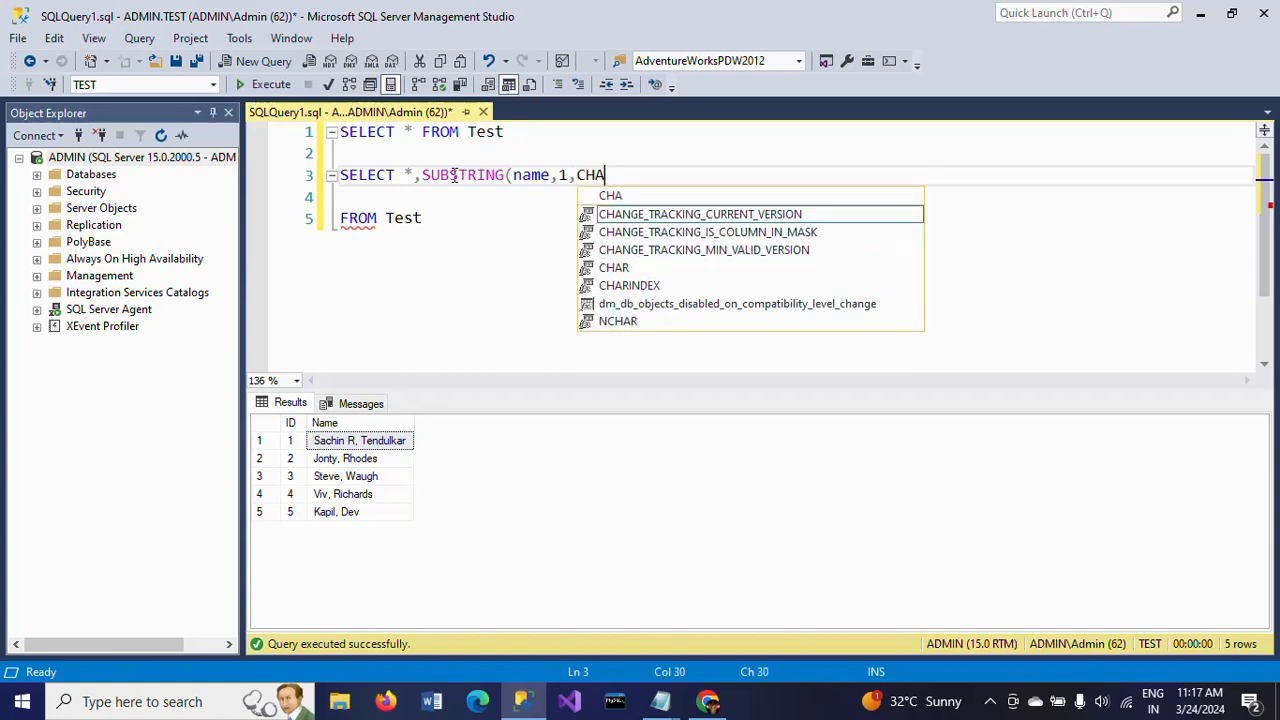
{"action": "type", "text": "RINDEX("}
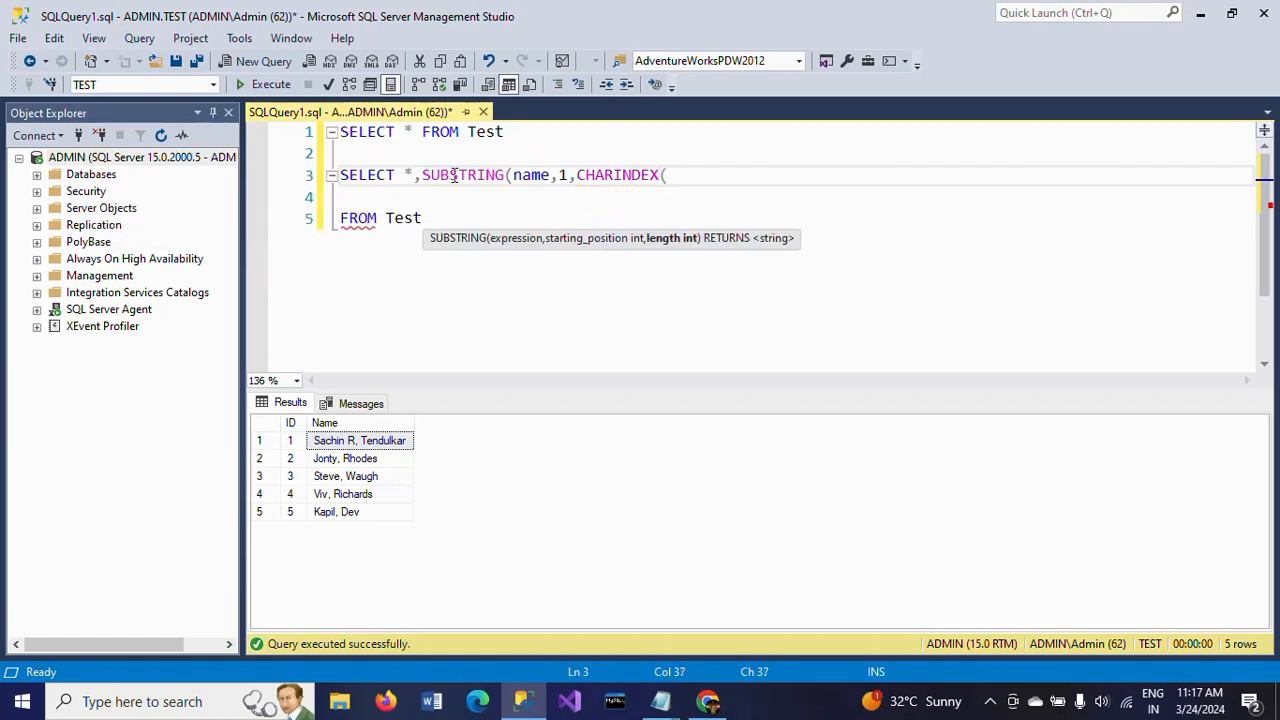
{"action": "type", "text": "',"}
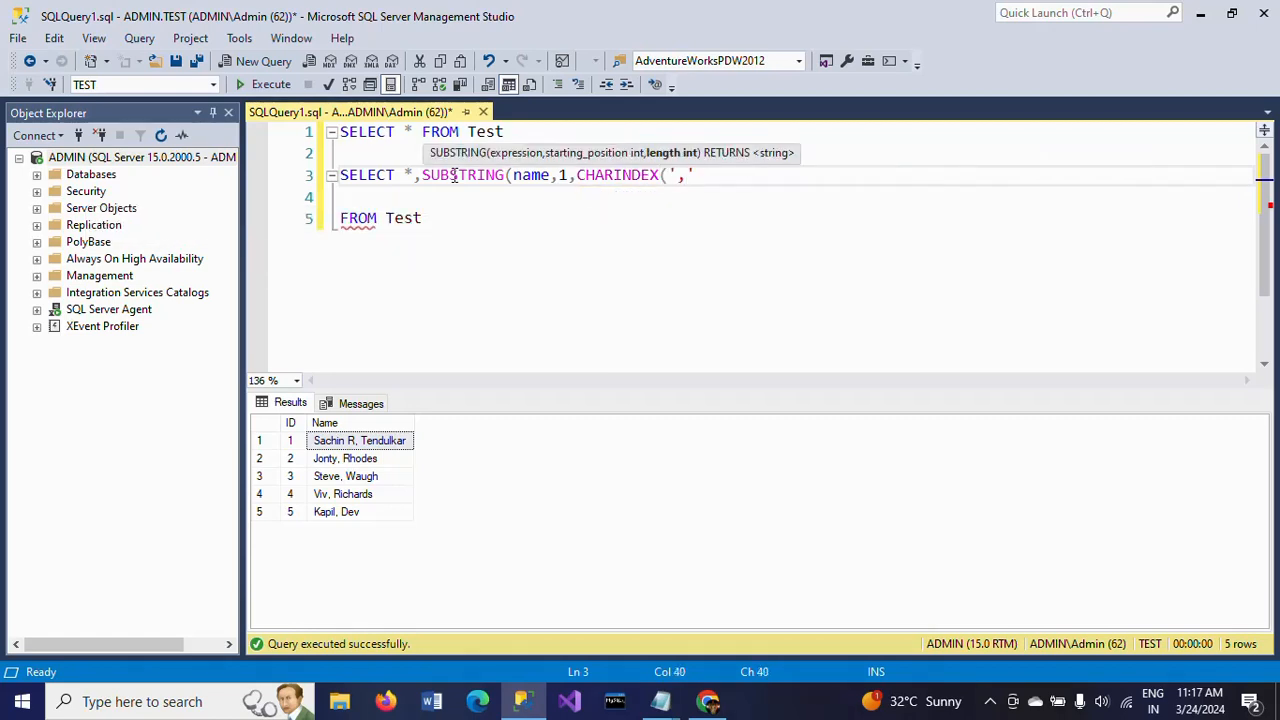
{"action": "type", "text": ","}
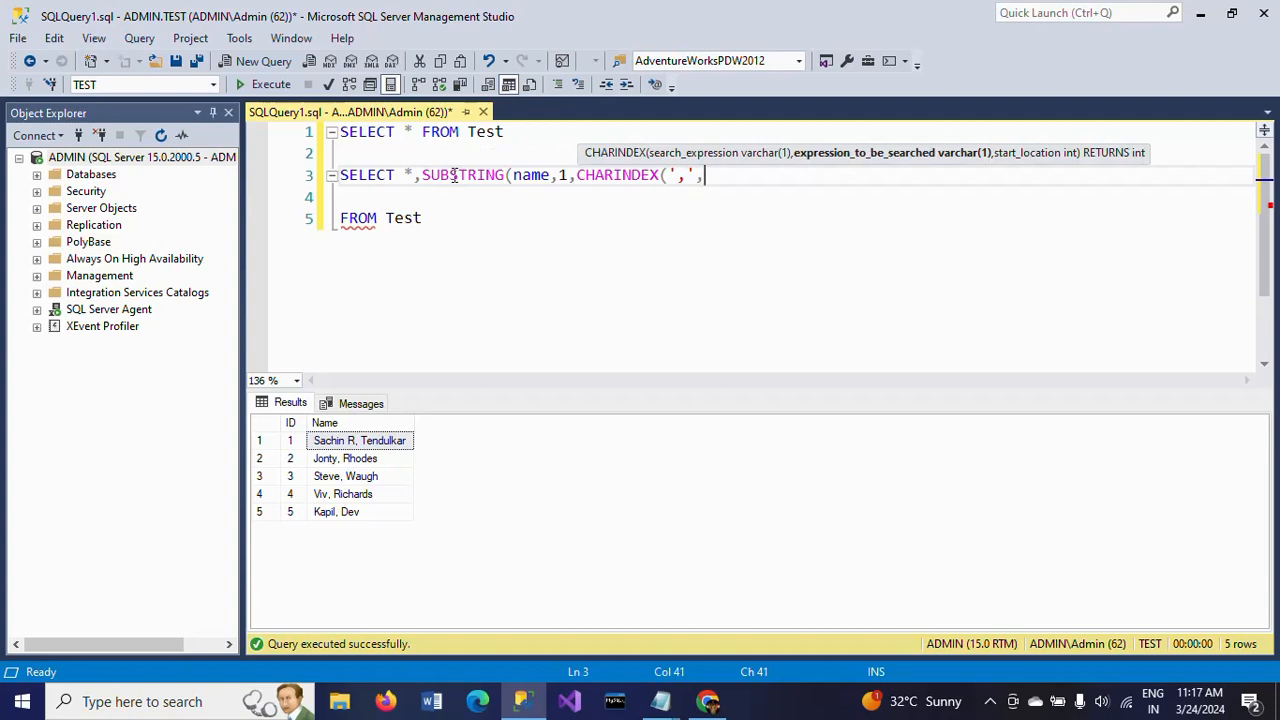
{"action": "type", "text": "name"}
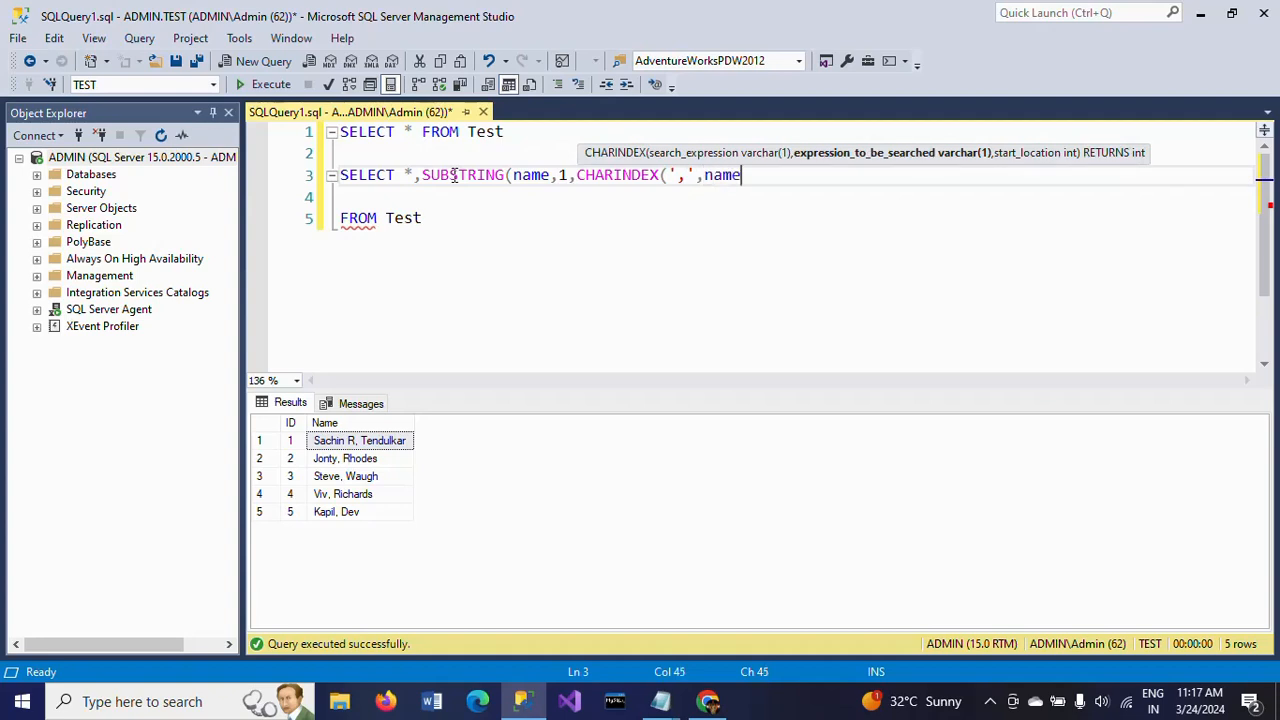
{"action": "type", "text": "))"}
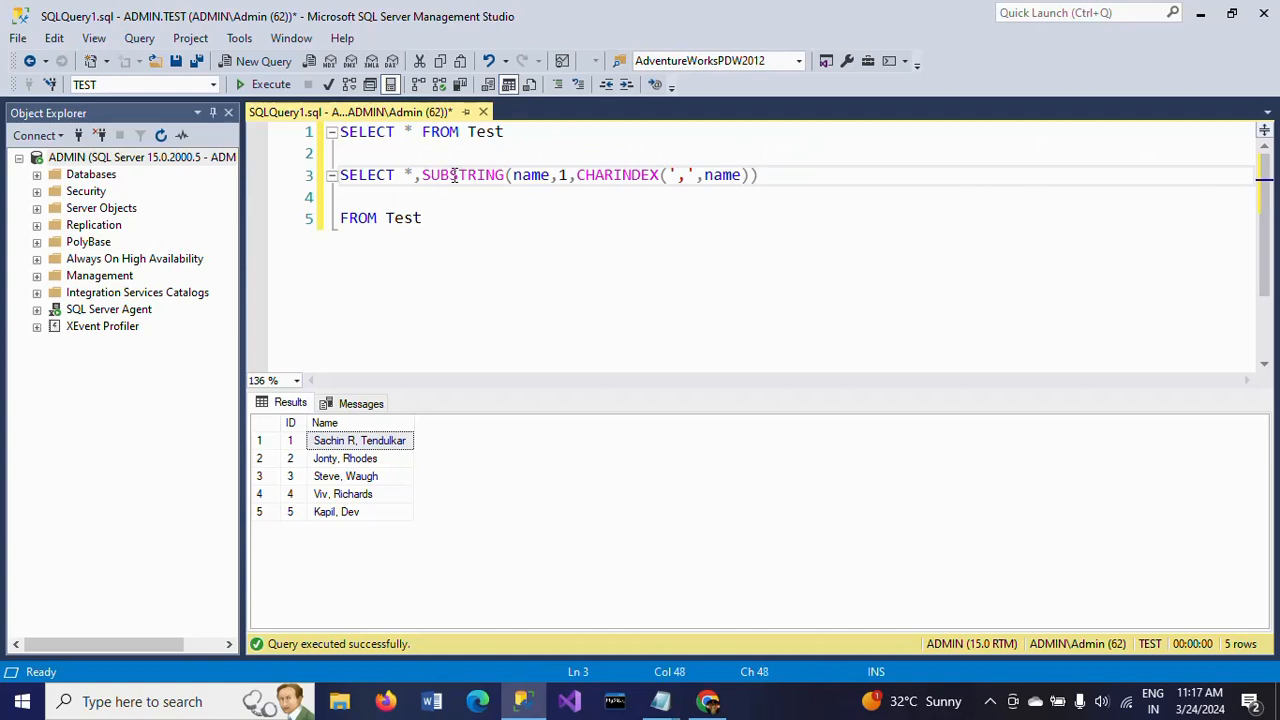
{"action": "type", "text": "AS F"}
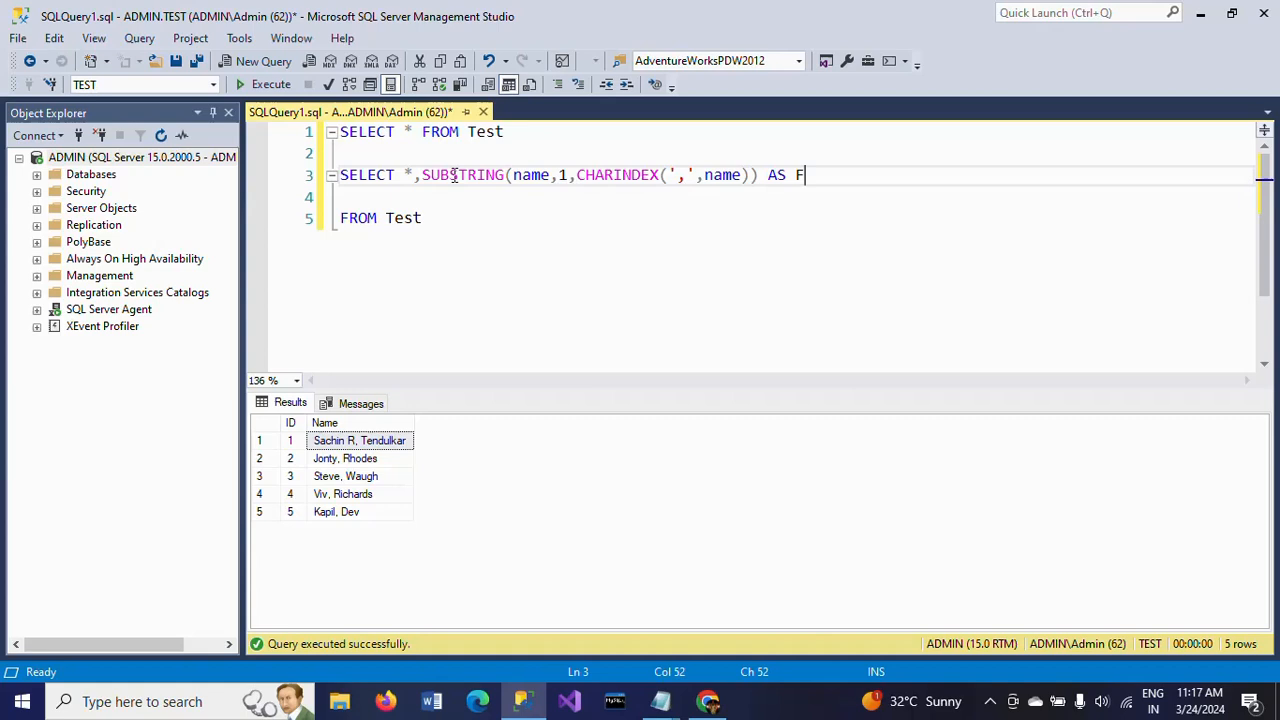
{"action": "type", "text": "irst_"}
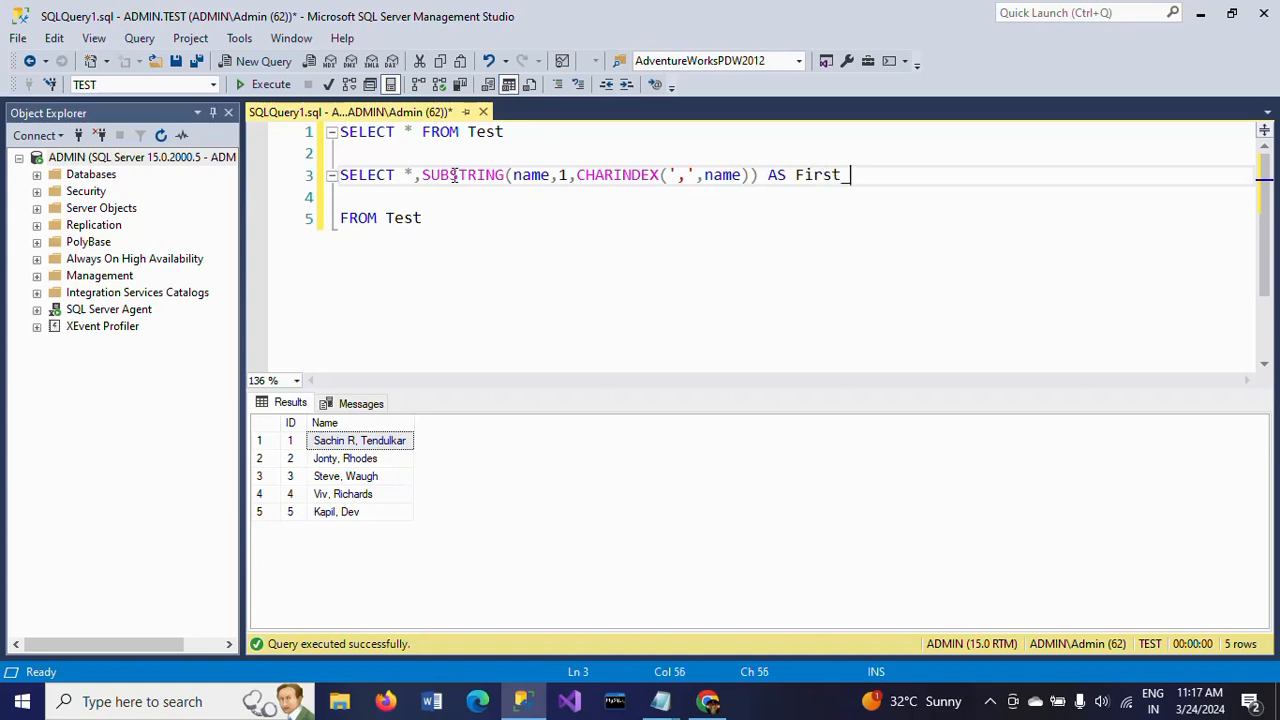
{"action": "type", "text": "Name"}
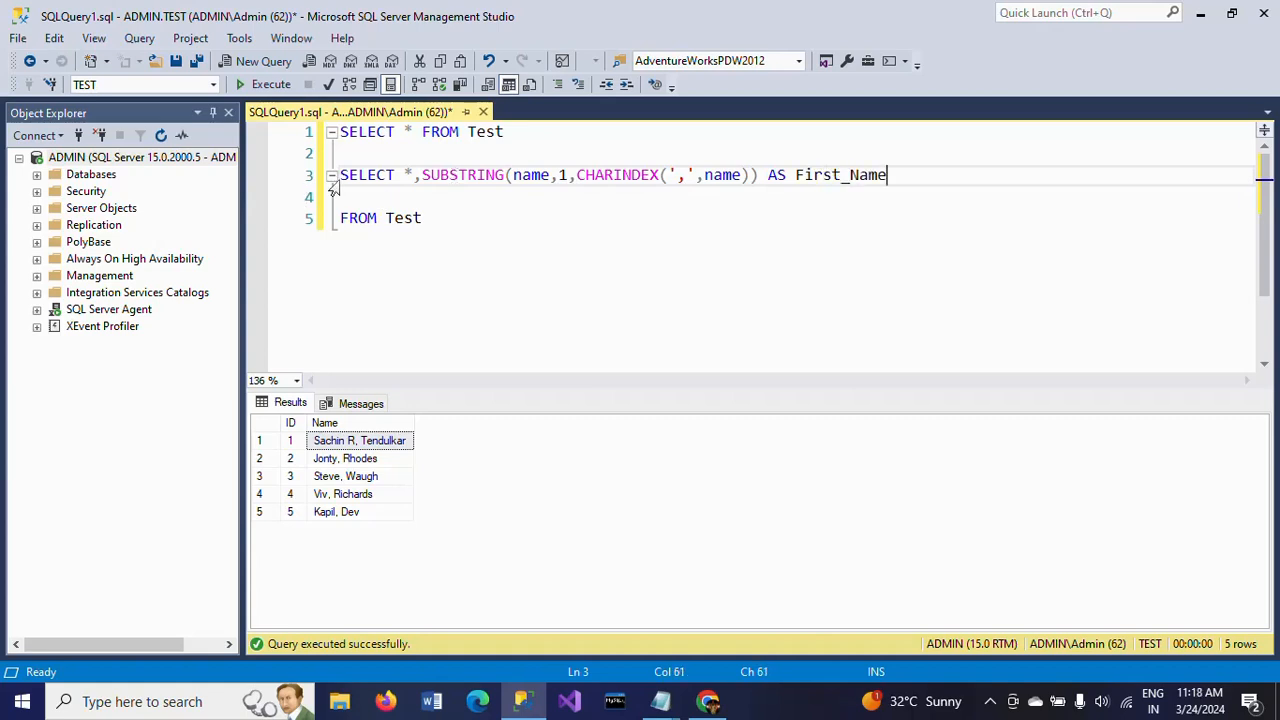
- Run the query, then subtract 1 from the comma position so First_Name drops the comma, e.g. 'Kapil'
{"action": "left_click_drag", "start_coordinate": [884, 176], "coordinate": [422, 218]}
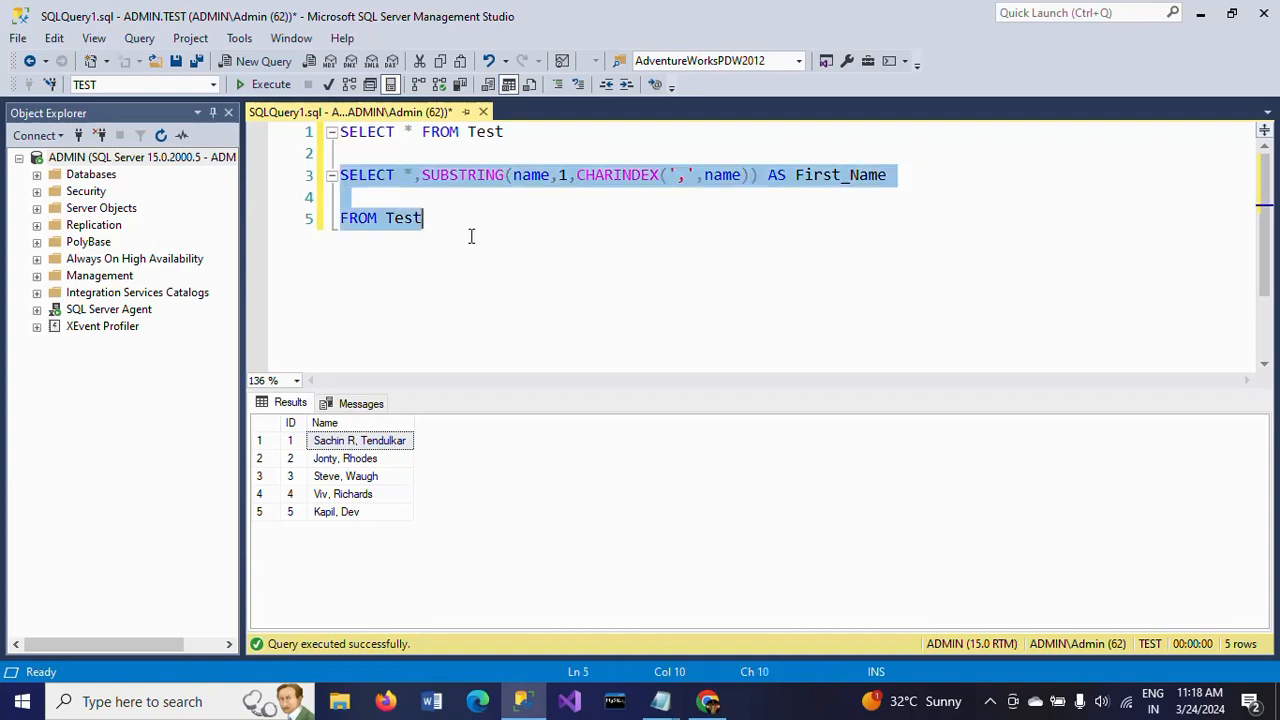
{"action": "left_click", "coordinate": [272, 84]}
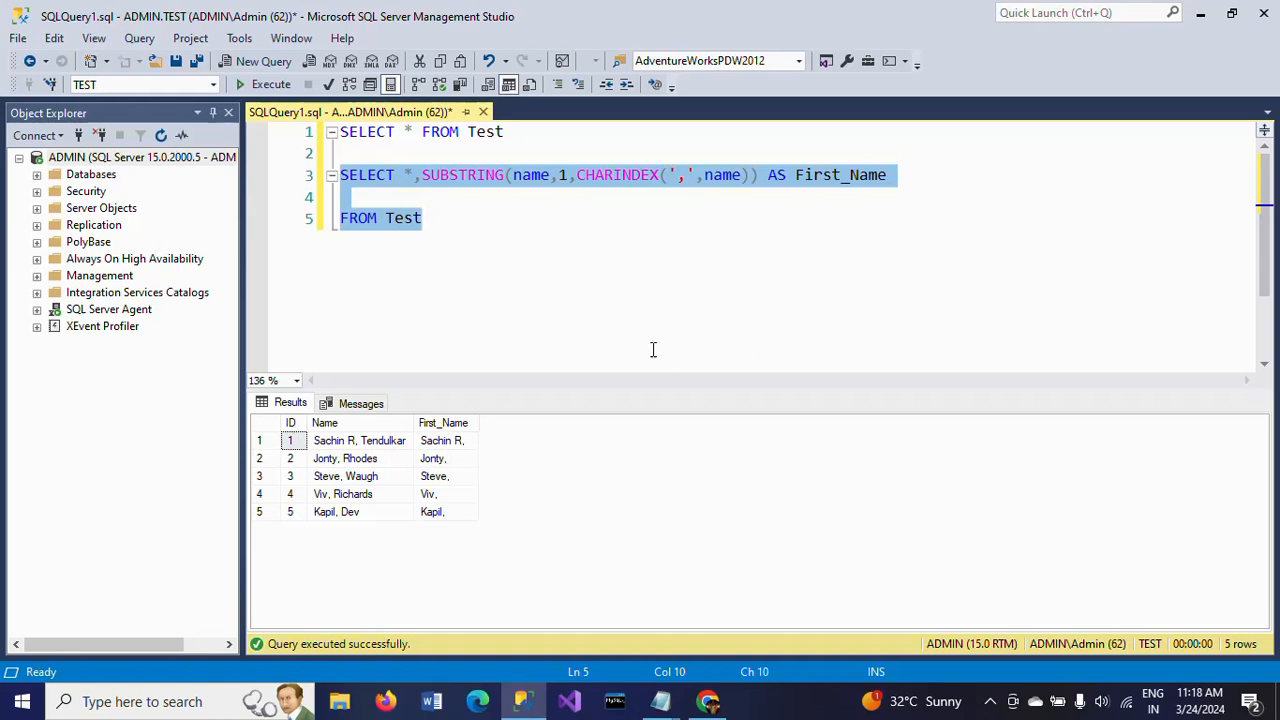
{"action": "left_click", "coordinate": [848, 176]}
{"action": "type", "text": "-1"}
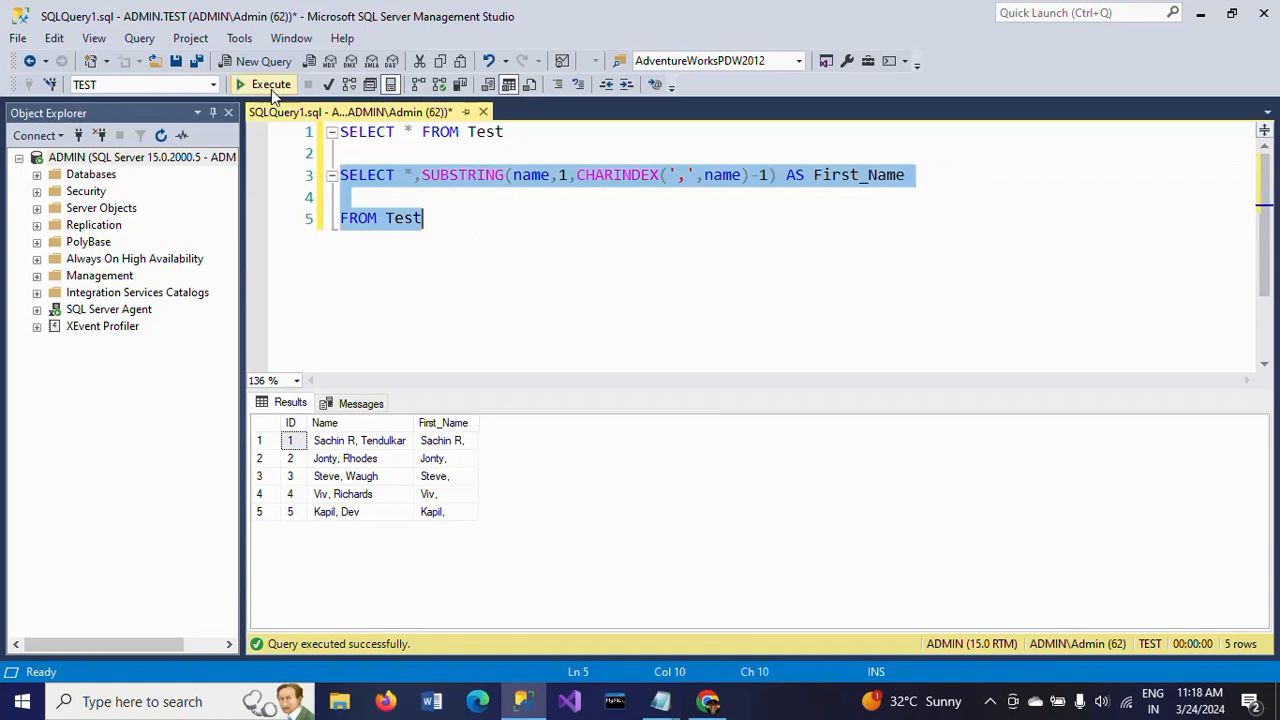
{"action": "left_click", "coordinate": [272, 84]}
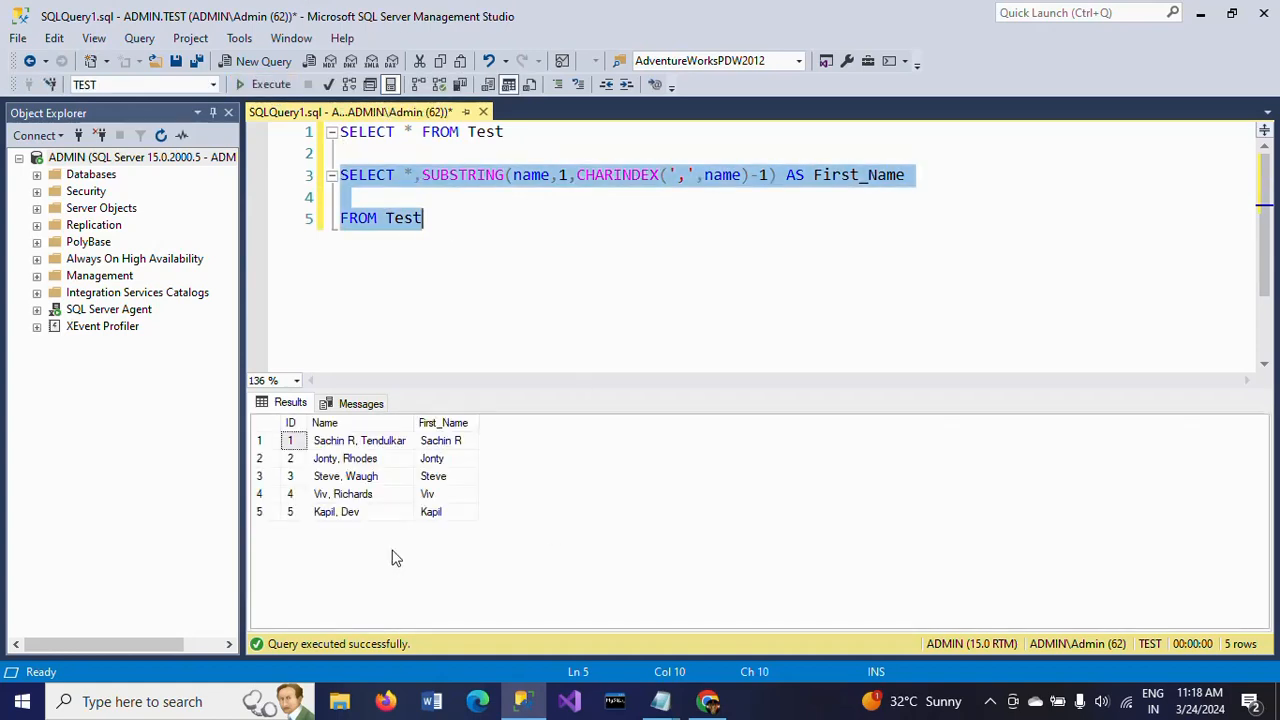
{"action": "mouse_move", "coordinate": [452, 474]}
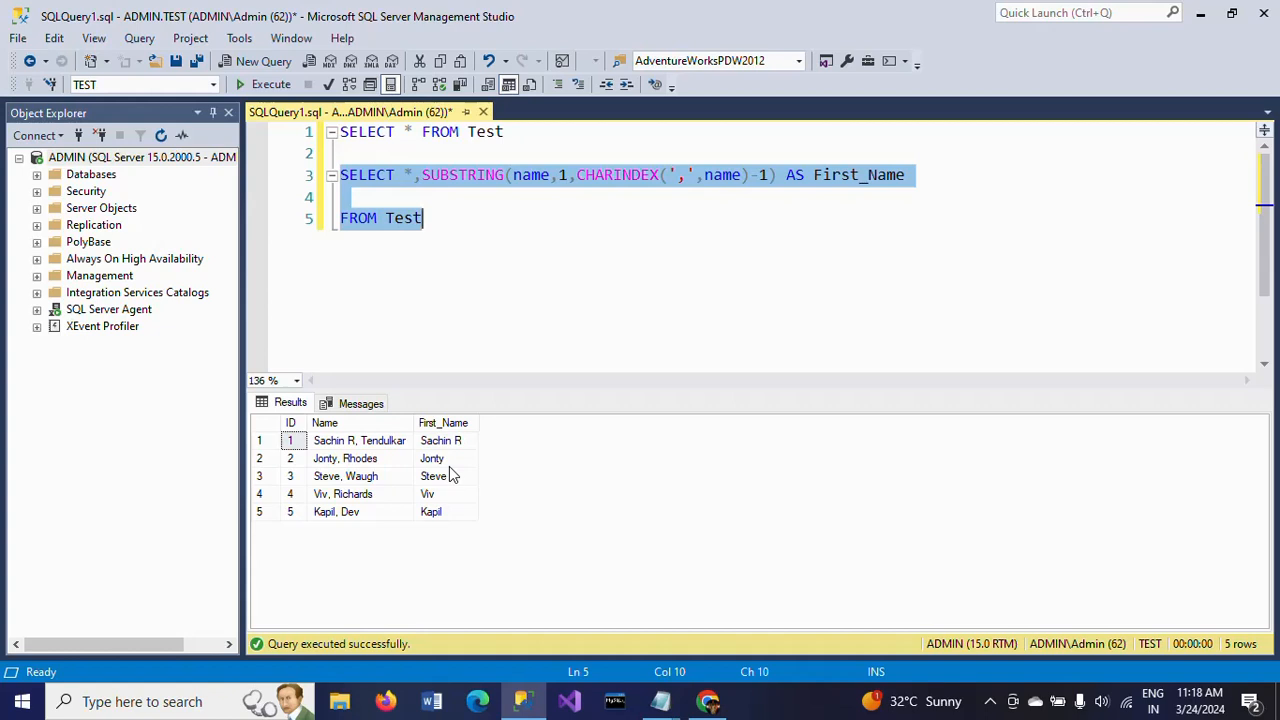
{"action": "mouse_move", "coordinate": [452, 452]}
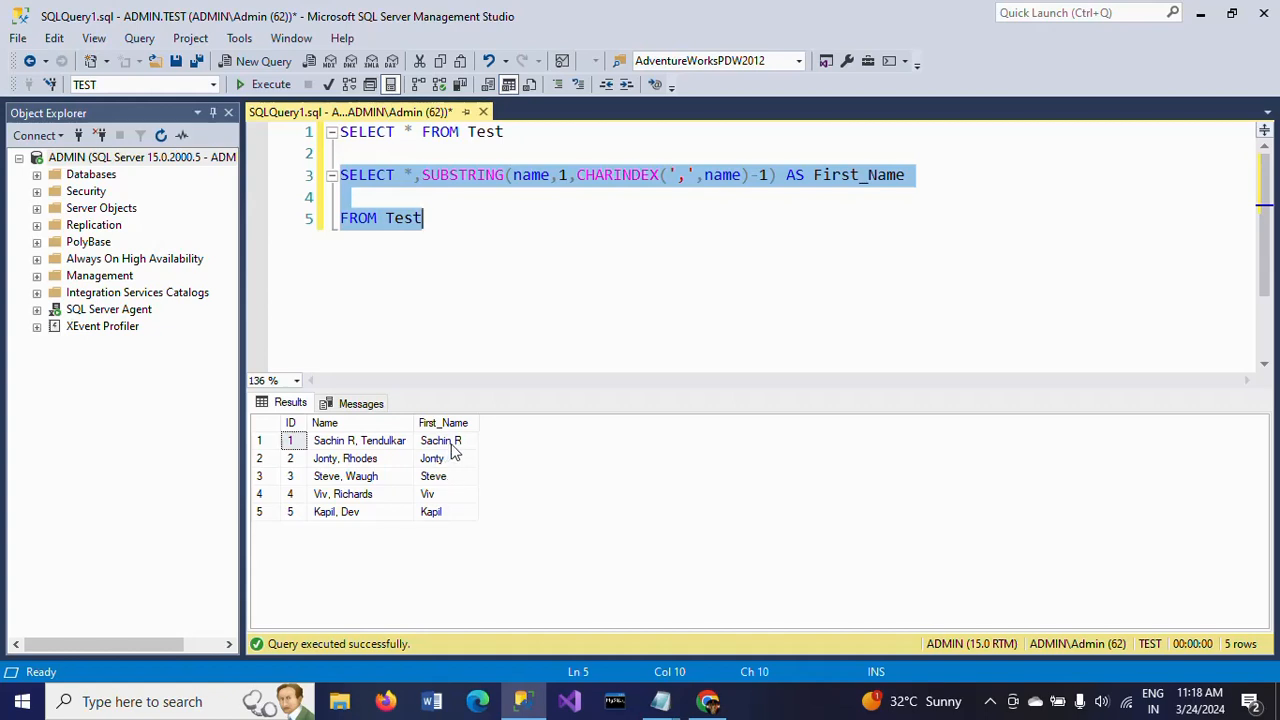
{"action": "left_click", "coordinate": [432, 476]}
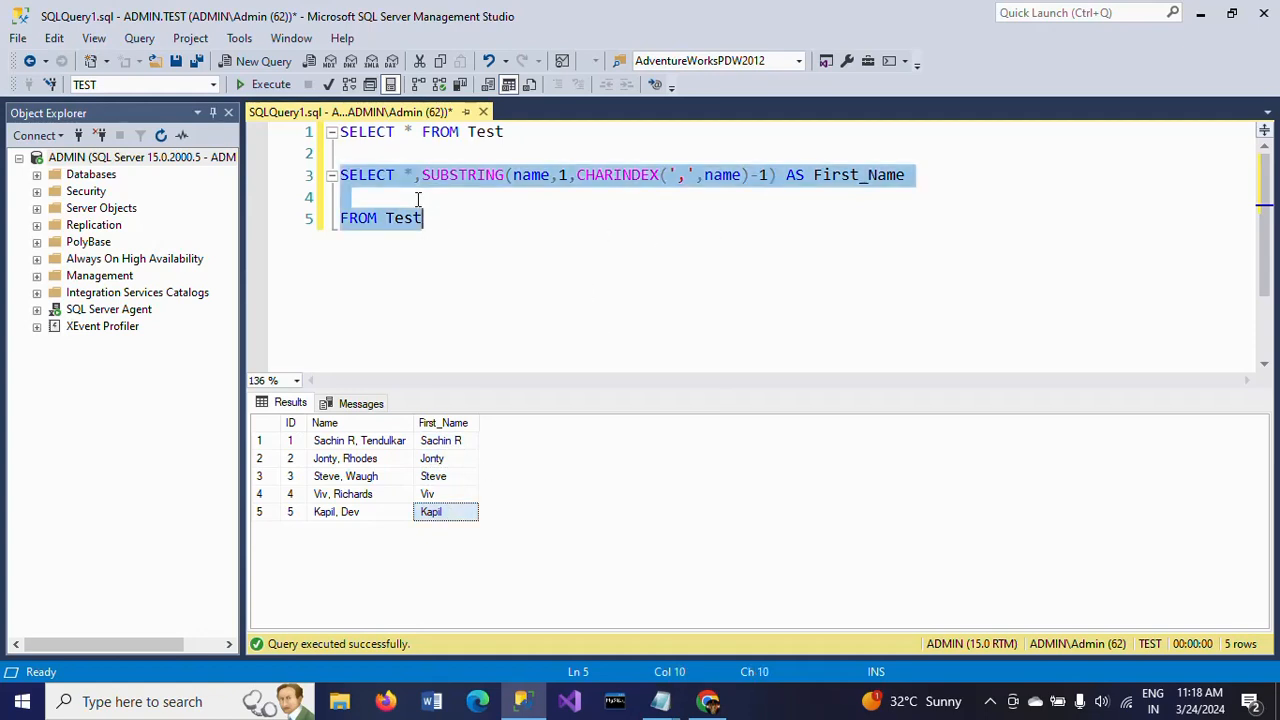
- Add SUBSTRING(name,CHARINDEX(',',name),Len(name)) AS Last_Name, yielding values like ', Tendulkar'
{"action": "type", "text": ","}
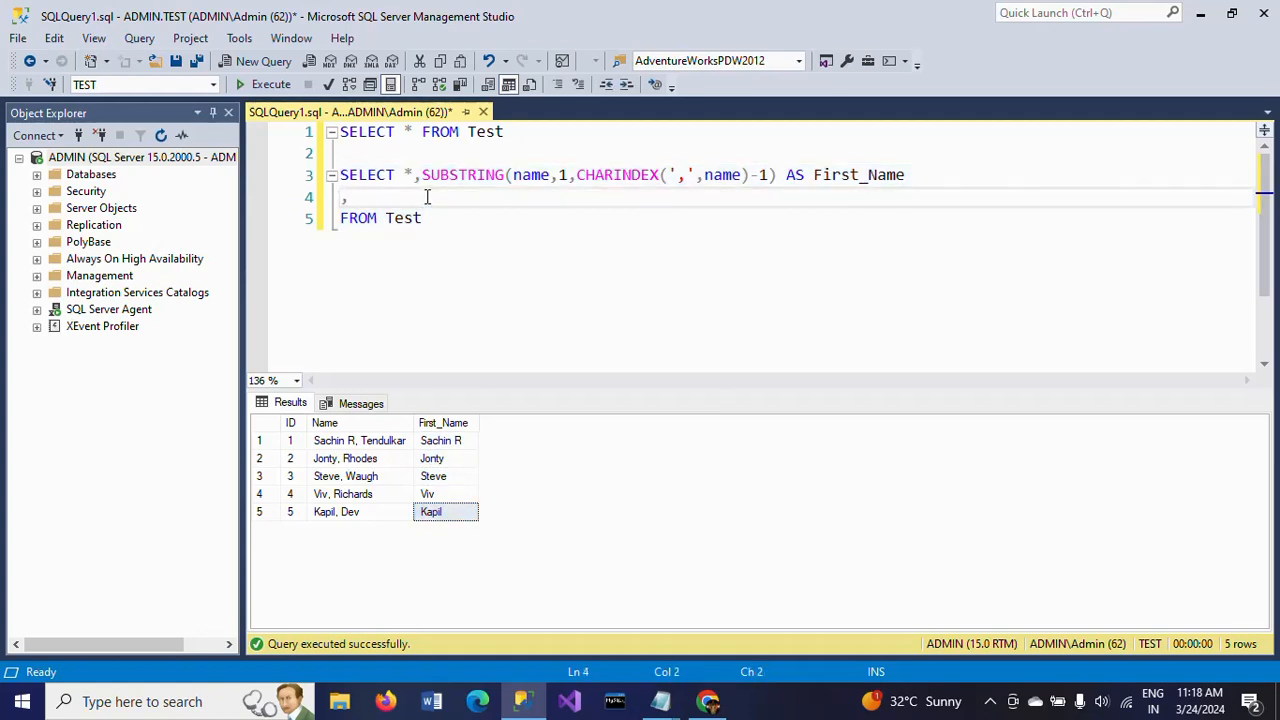
{"action": "type", "text": "SU"}
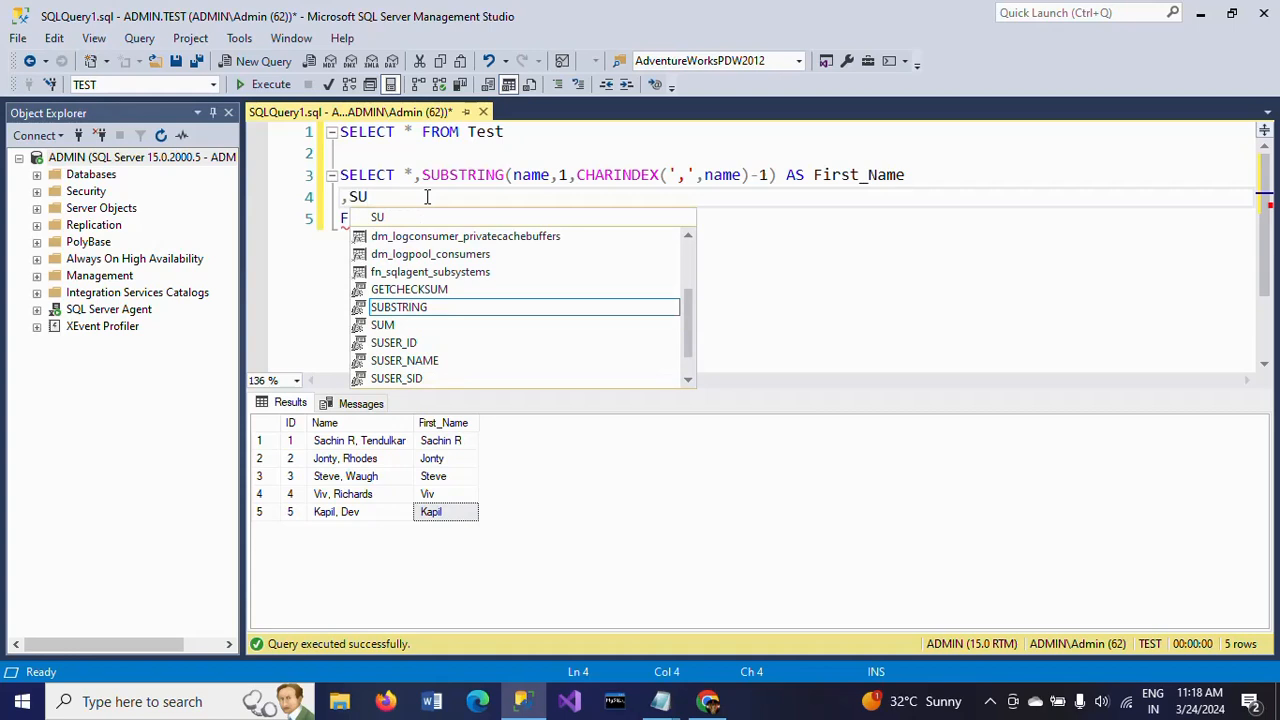
{"action": "type", "text": "BSTRING("}
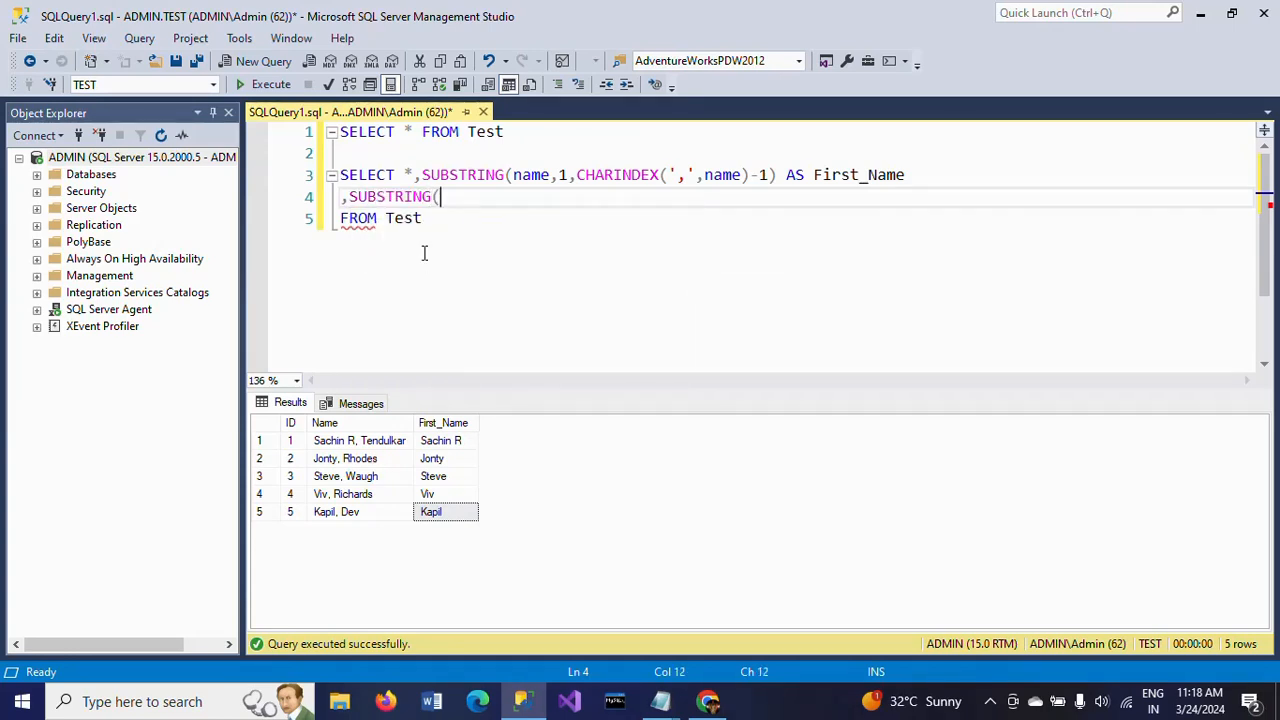
{"action": "type", "text": "name"}
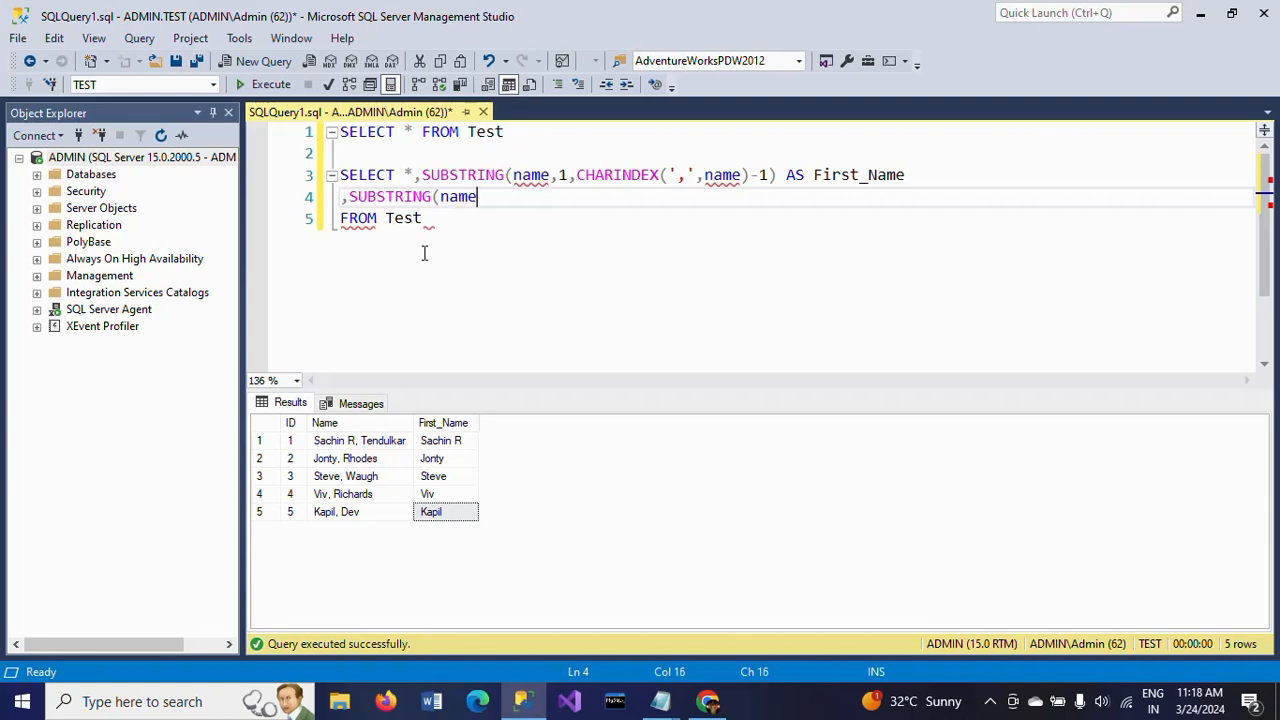
{"action": "type", "text": ","}
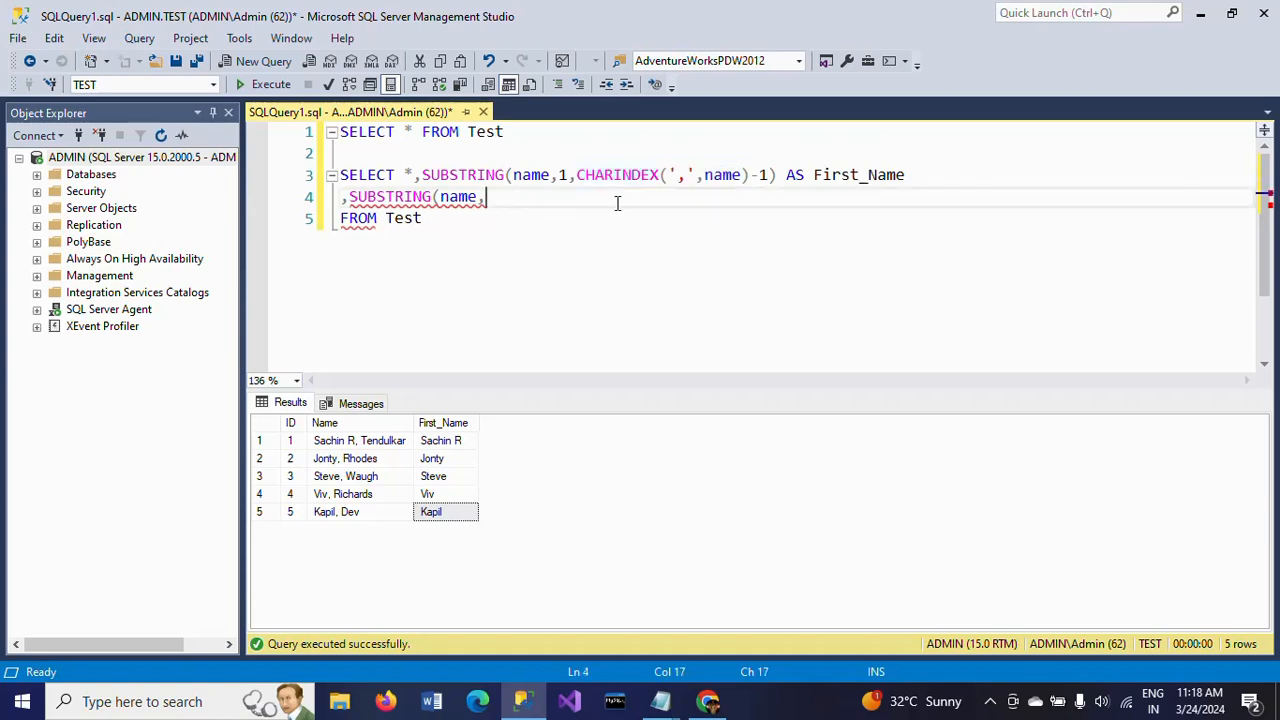
{"action": "type", "text": "CHARINDEX(',',name),"}
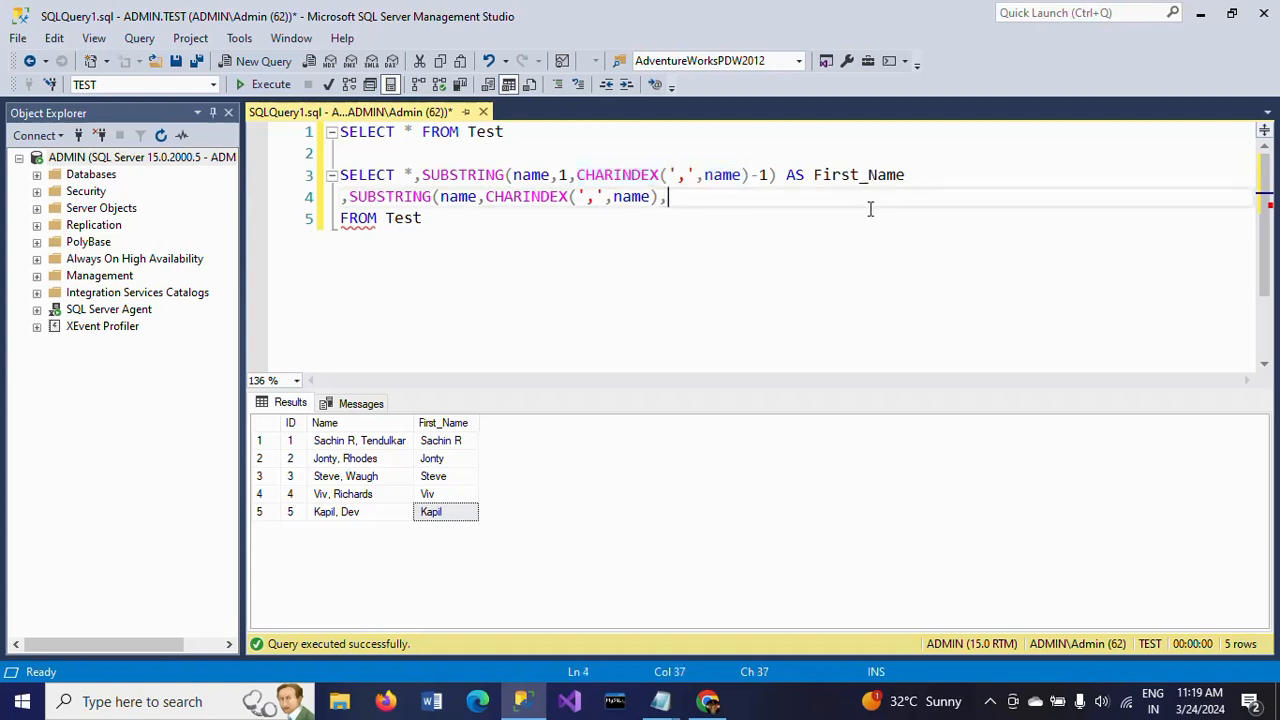
{"action": "type", "text": "Len(name)) AS"}
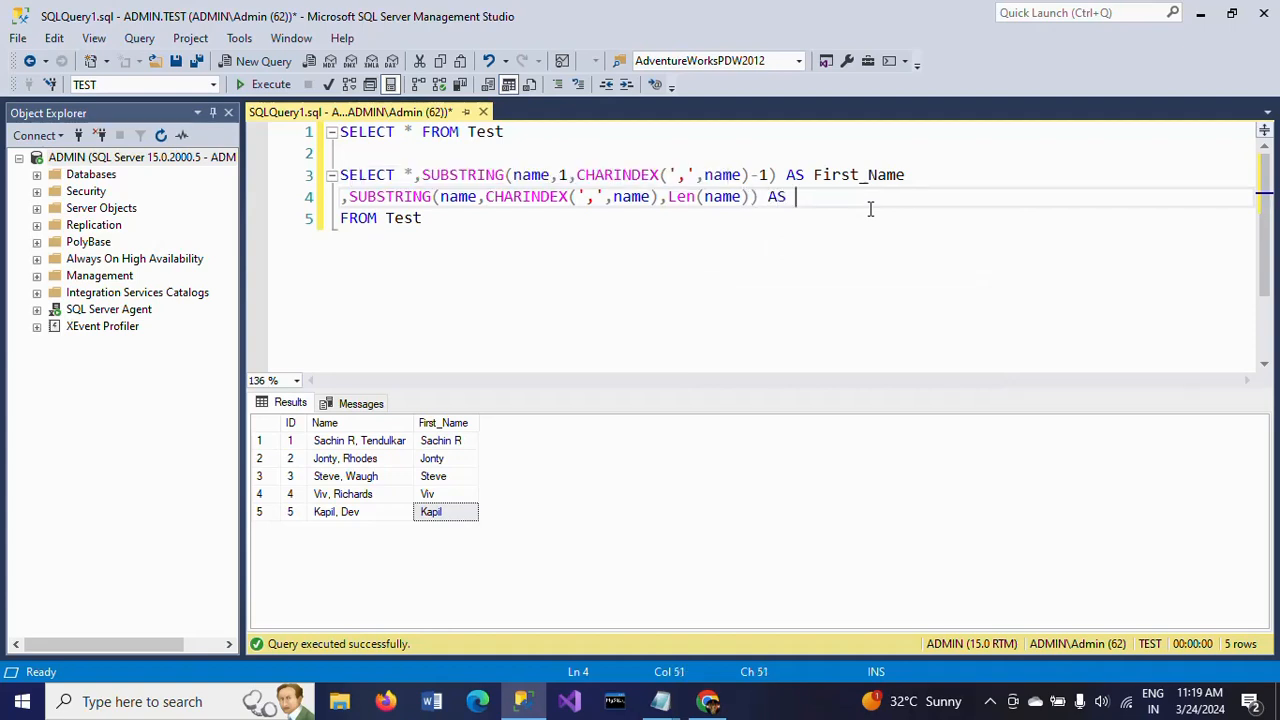
{"action": "type", "text": "Last_"}
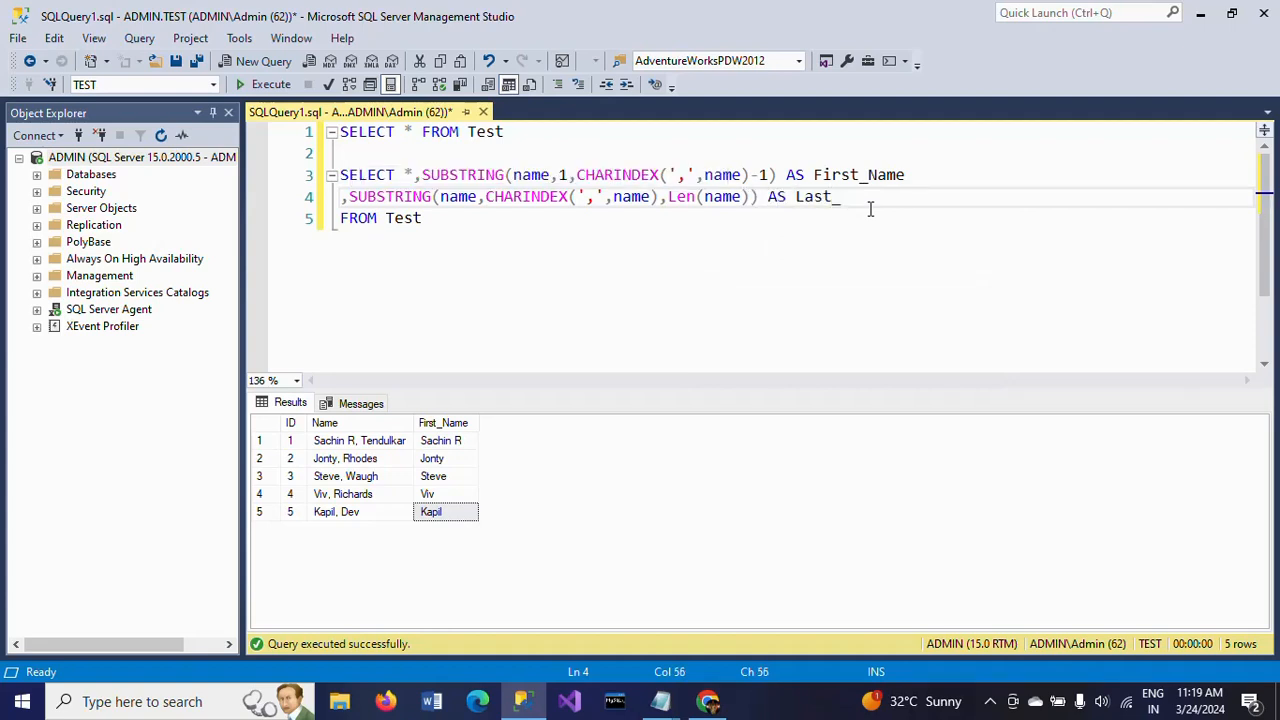
{"action": "type", "text": "Name"}
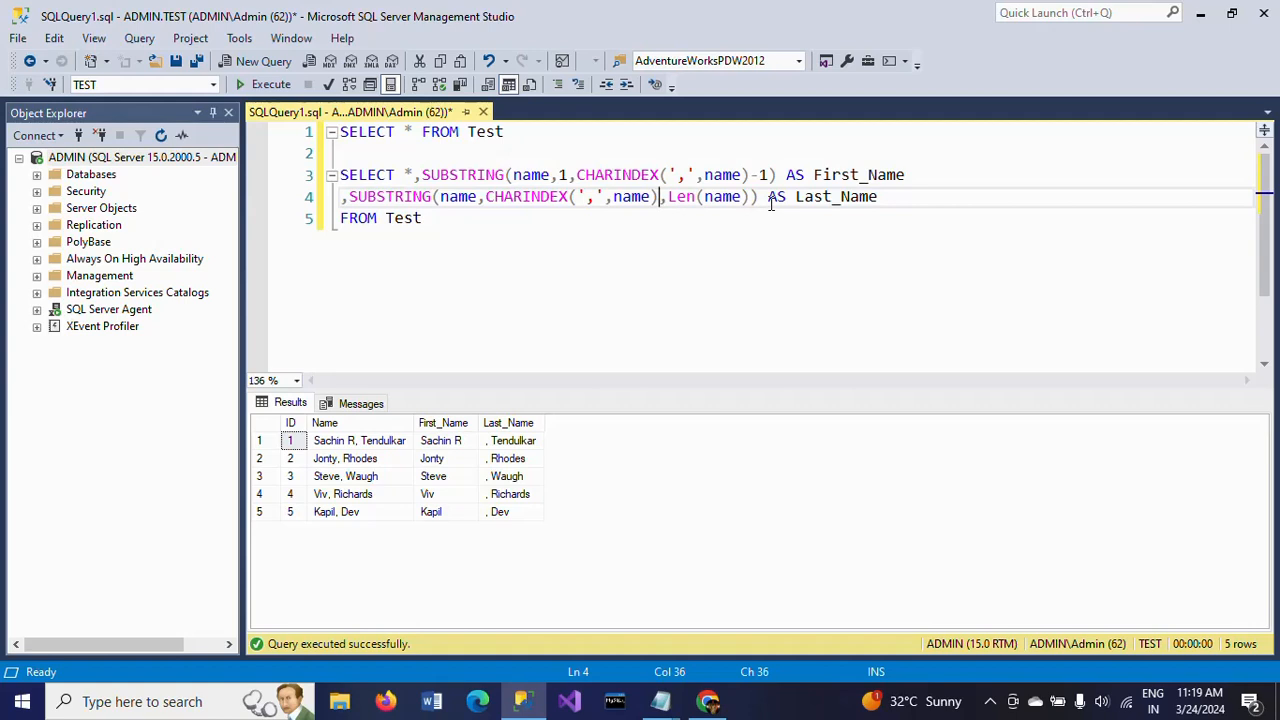
- Append +1 after CHARINDEX(',',name) so Last_Name shows just 'Tendulkar' without the comma
{"action": "type", "text": "+1"}
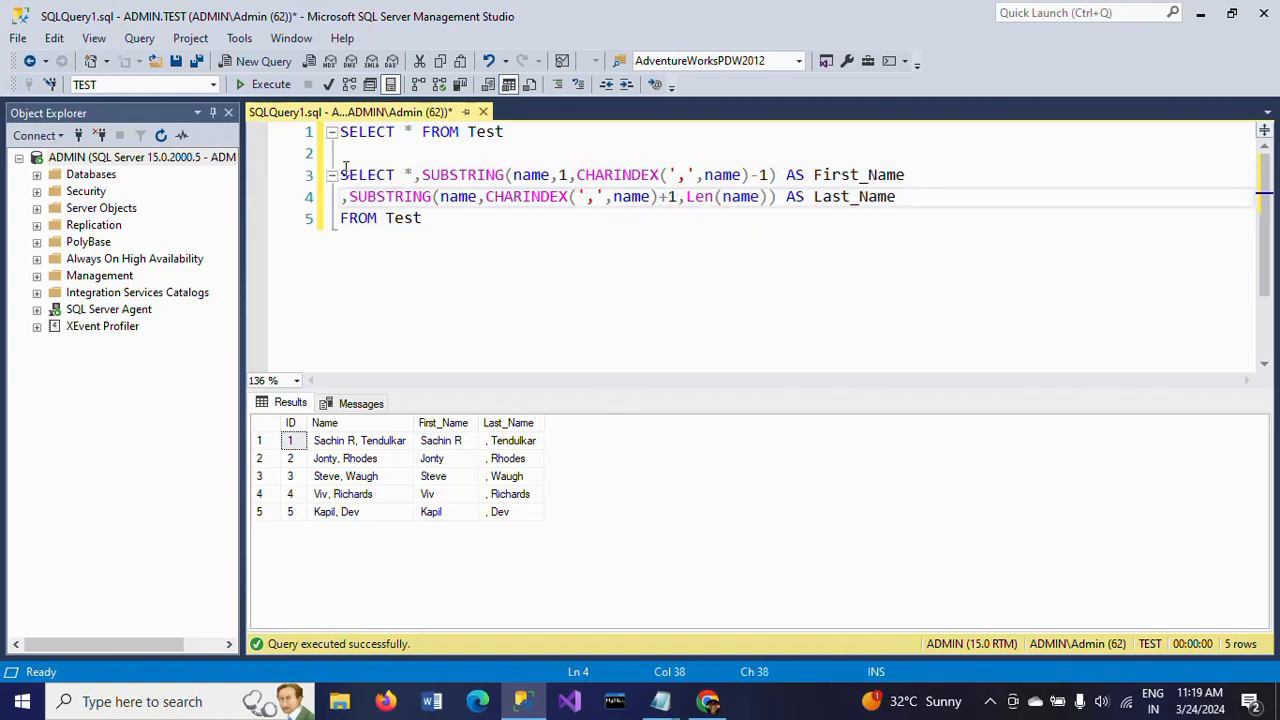
{"action": "left_click_drag", "start_coordinate": [340, 174], "coordinate": [424, 218]}
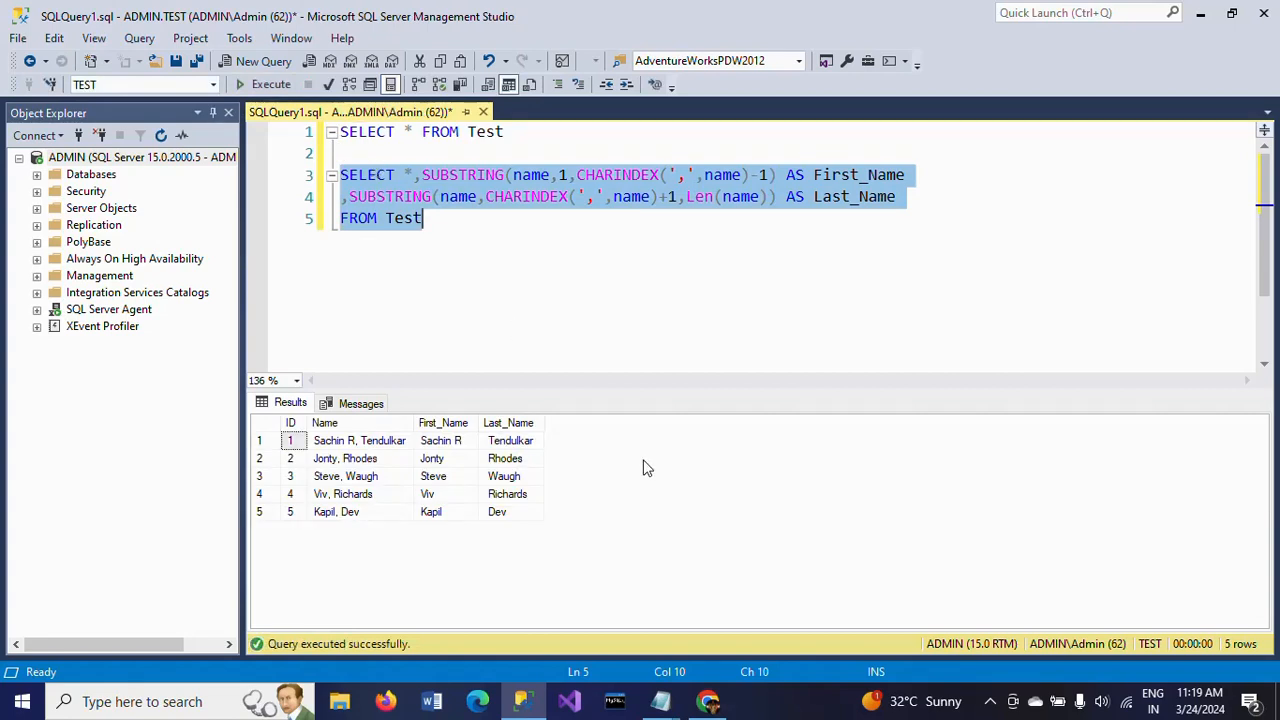
{"action": "left_click", "coordinate": [580, 314]}
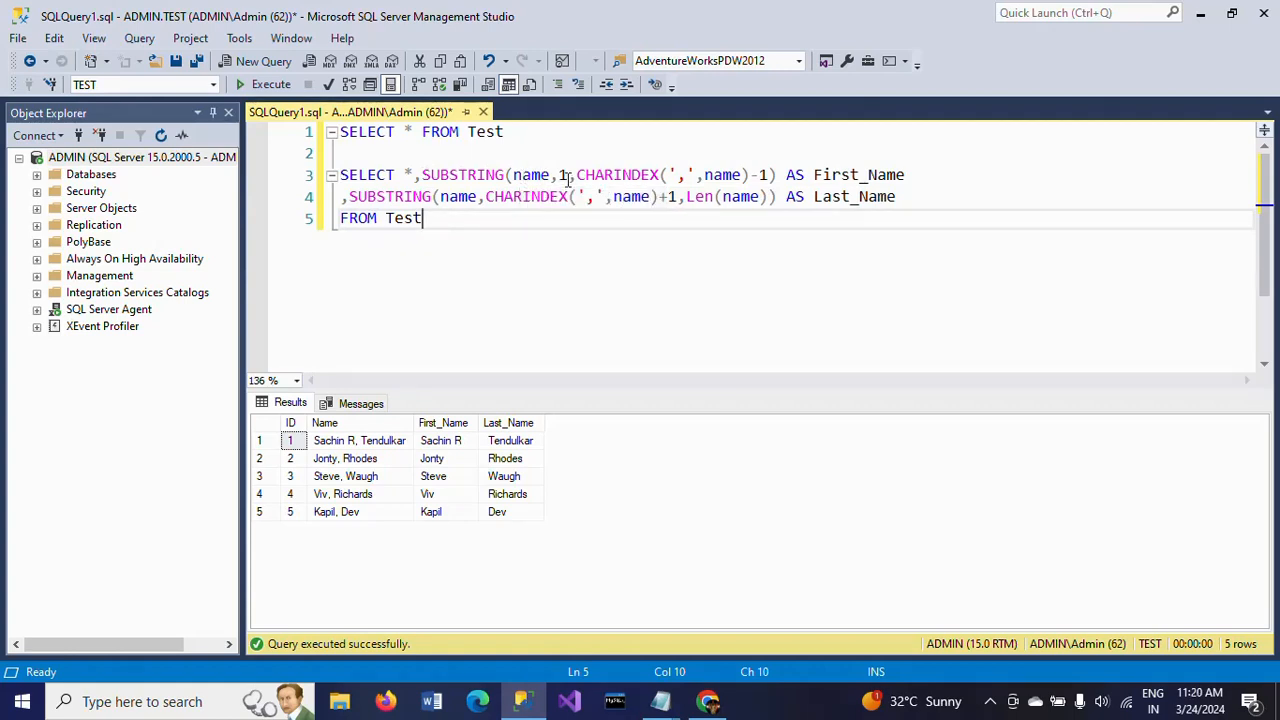
{"action": "mouse_move", "coordinate": [320, 452]}
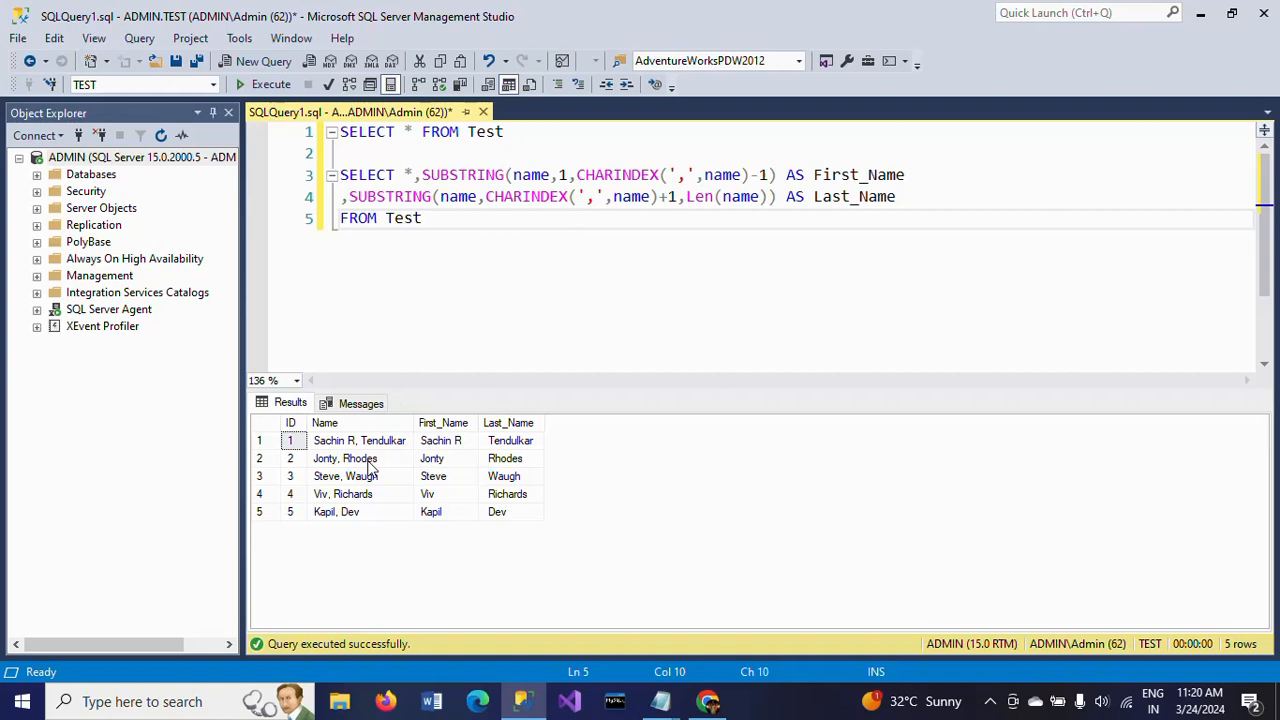
{"action": "mouse_move", "coordinate": [700, 240]}
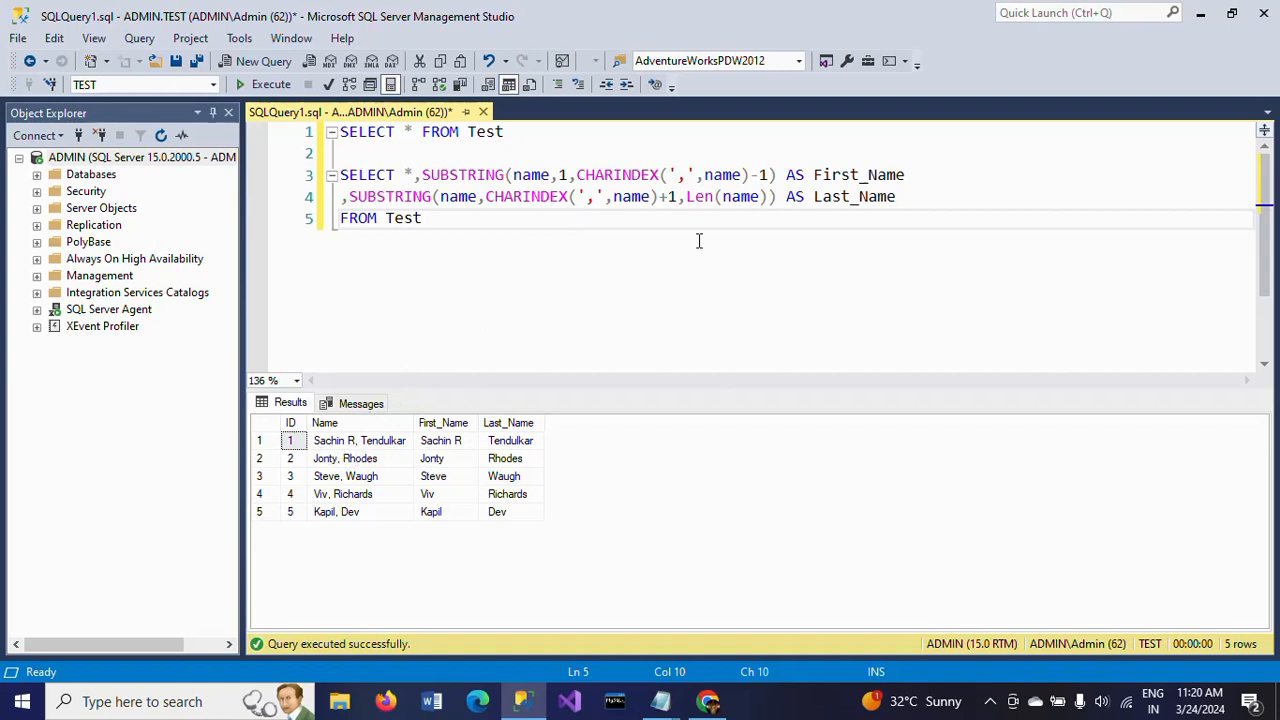
{"action": "mouse_move", "coordinate": [390, 196]}
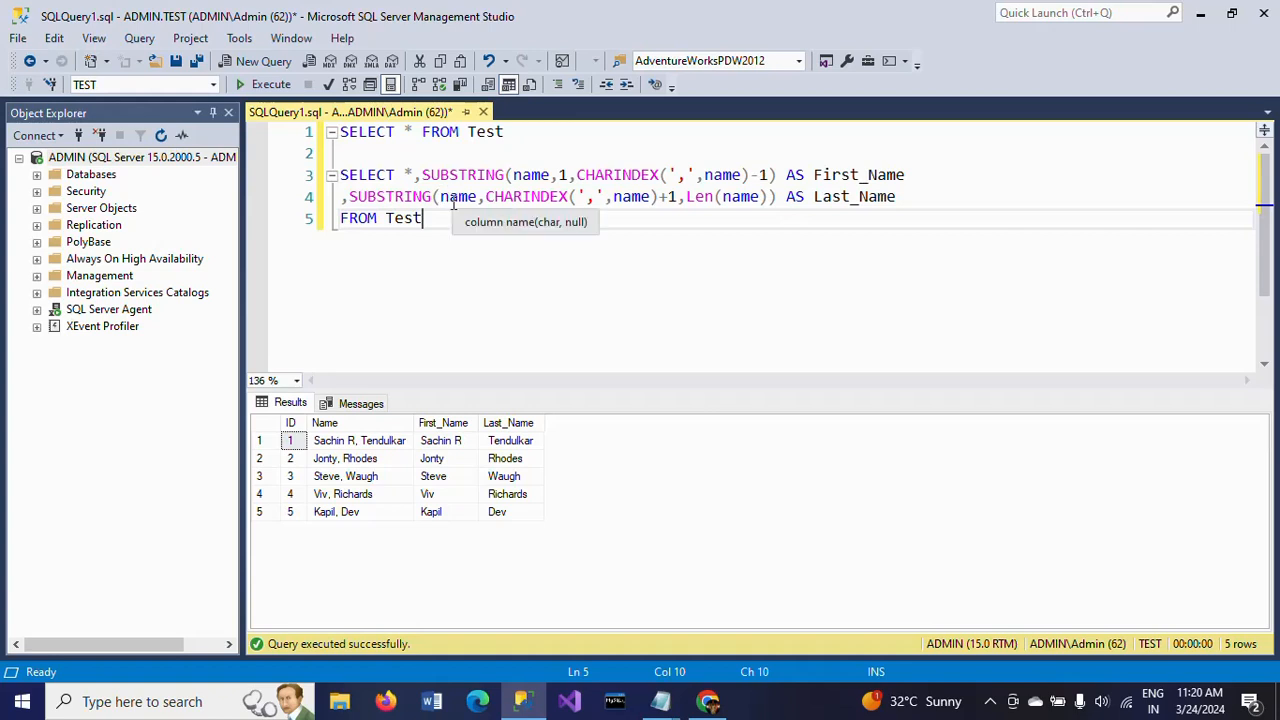
{"action": "left_click", "coordinate": [648, 196]}
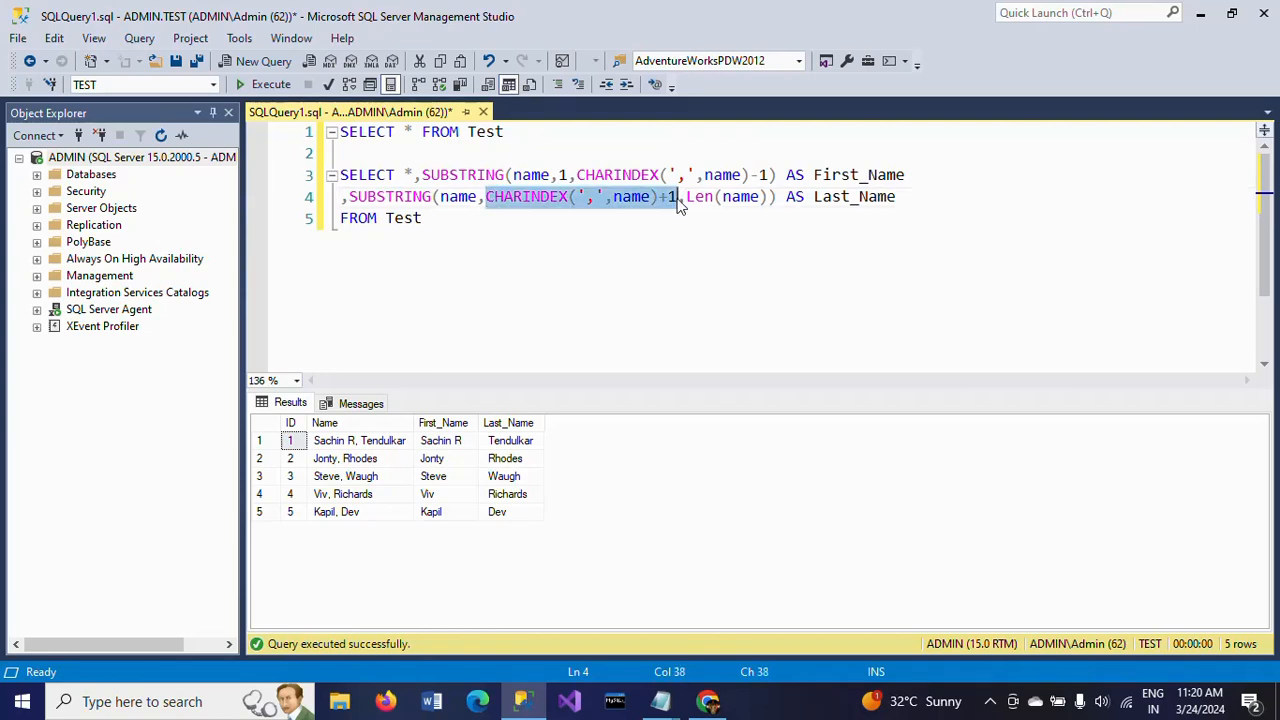
{"action": "mouse_move", "coordinate": [578, 318]}
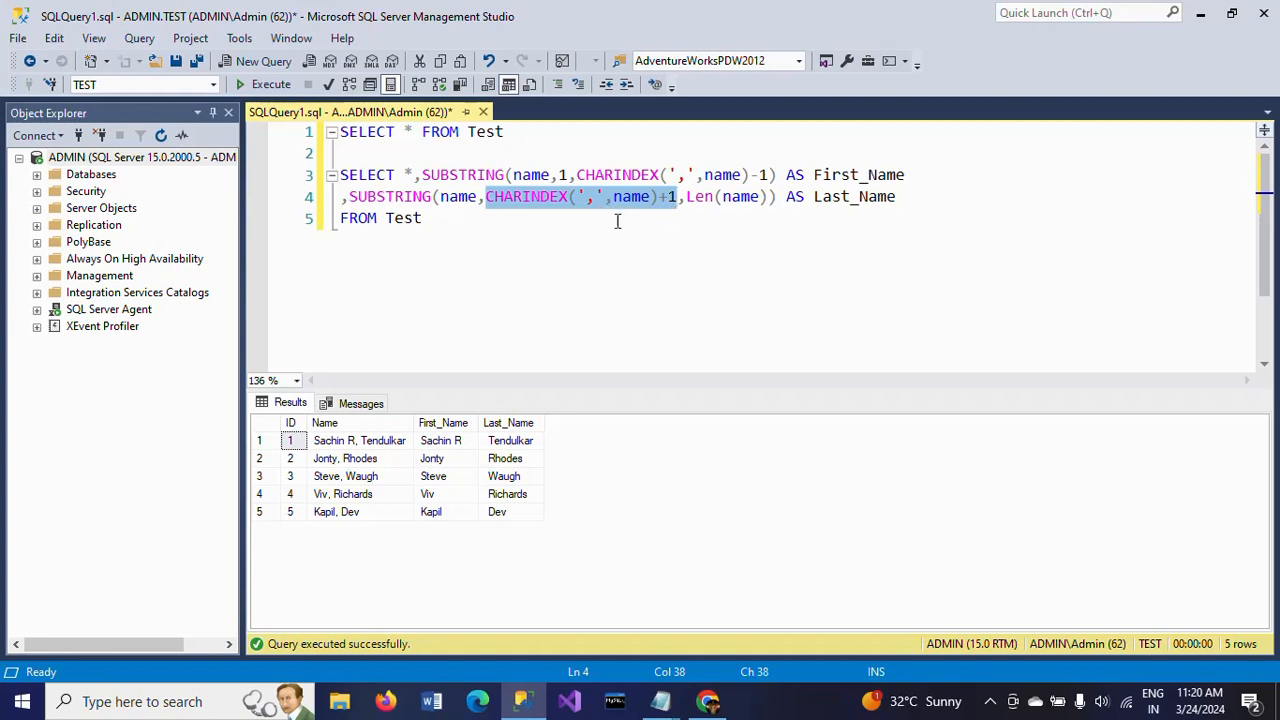
{"action": "left_click", "coordinate": [422, 218]}
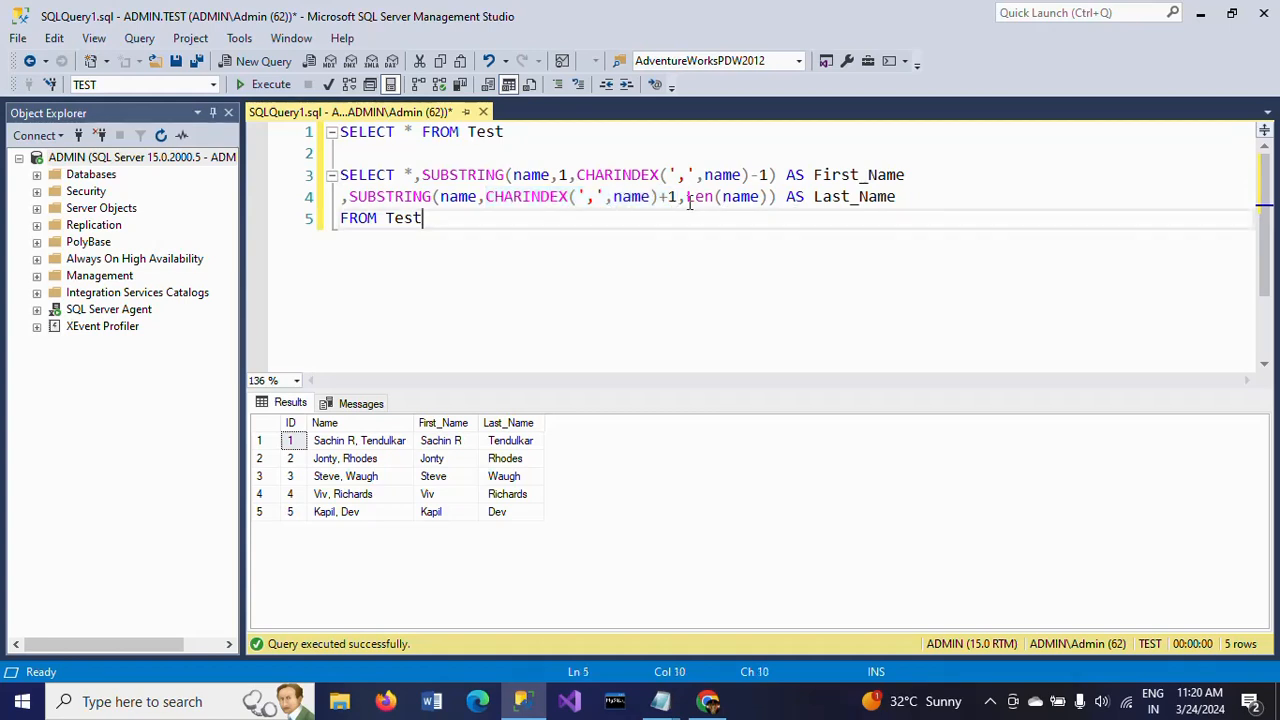
{"action": "double_click", "coordinate": [700, 196]}
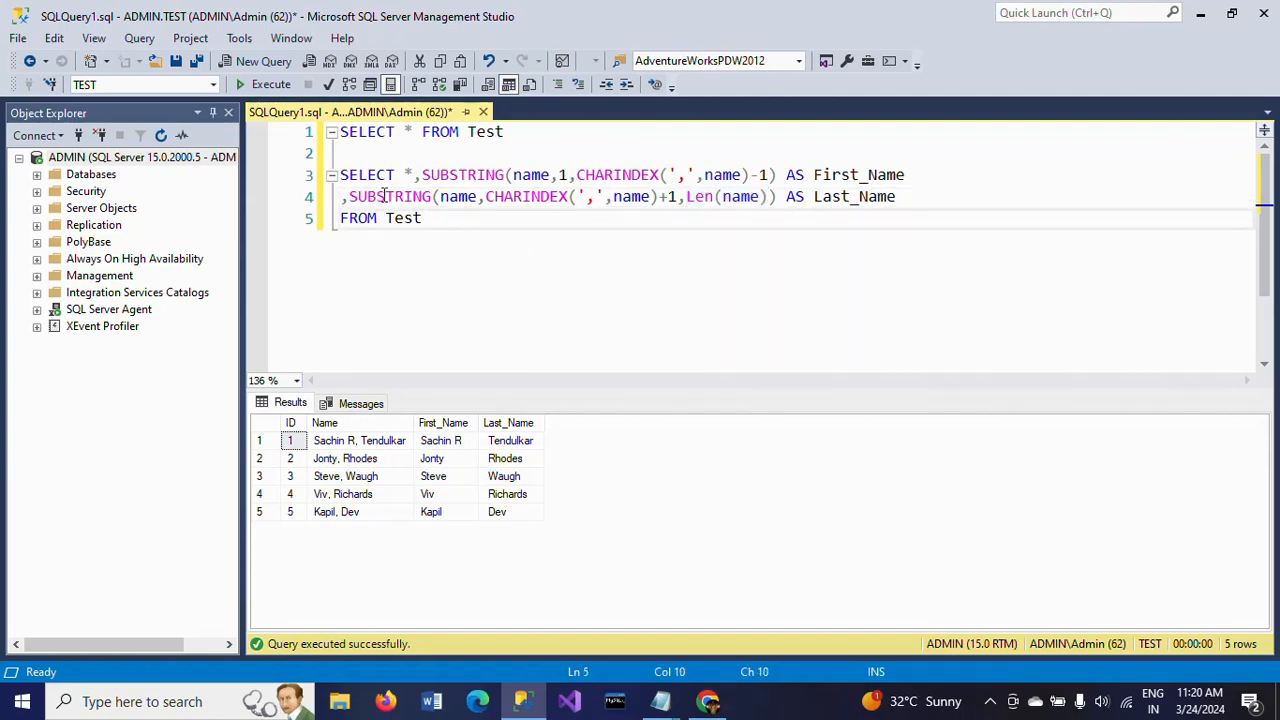
{"action": "left_click_drag", "start_coordinate": [340, 174], "coordinate": [420, 218]}
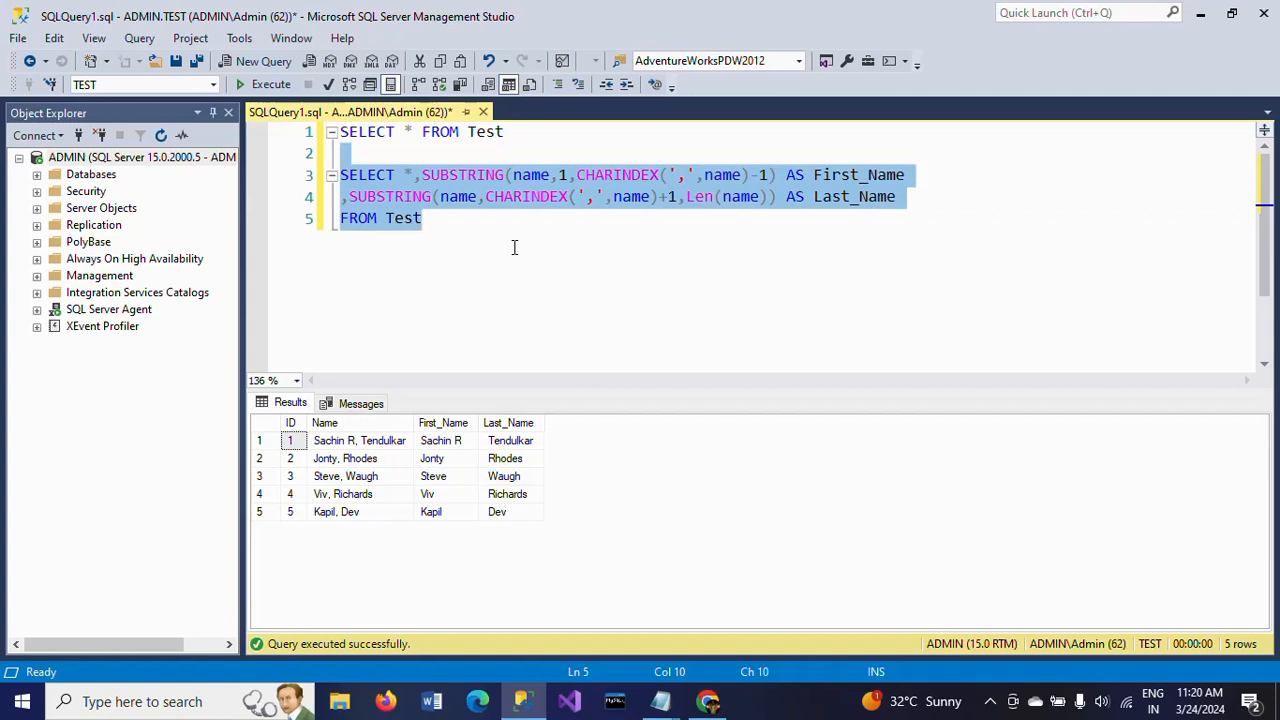
{"action": "left_click", "coordinate": [424, 218]}
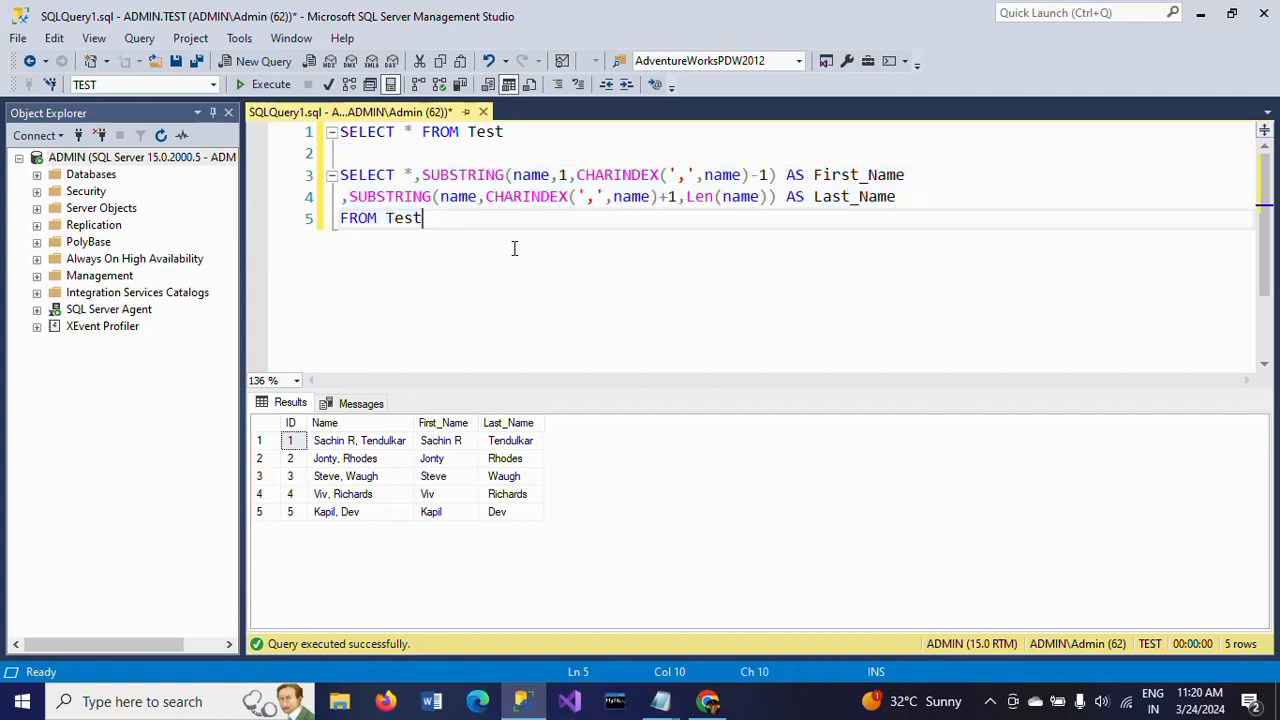